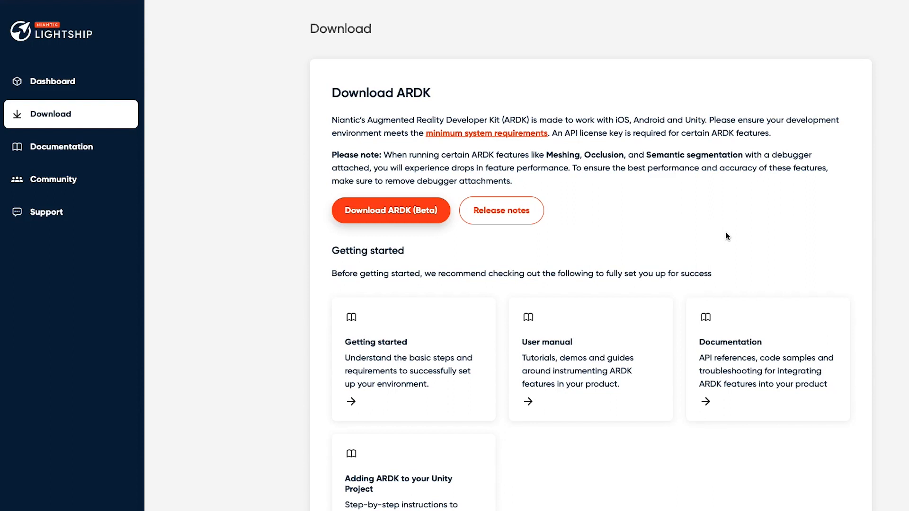
mouse_move(202, 10)
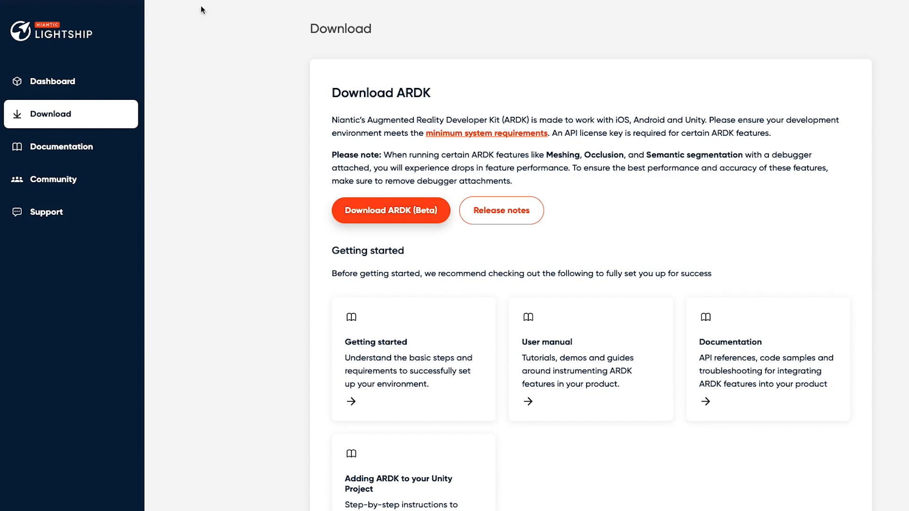
mouse_move(220, 26)
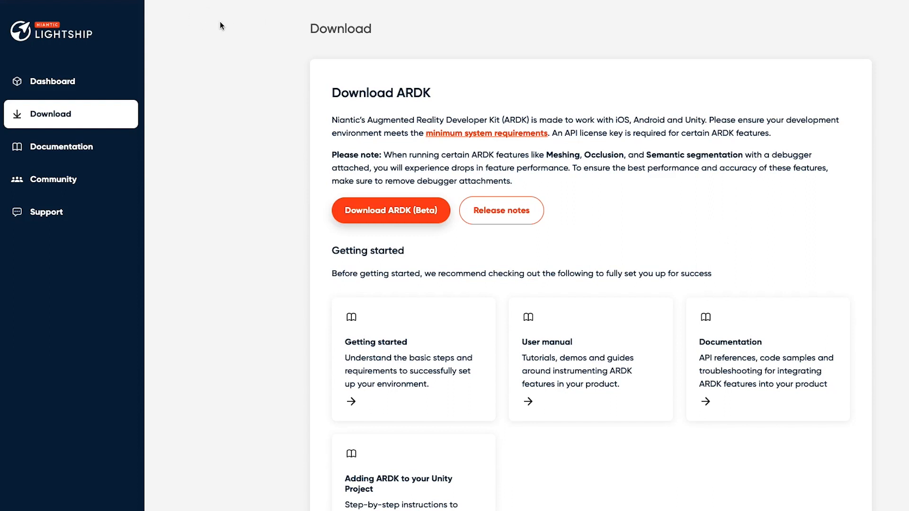
mouse_move(69, 117)
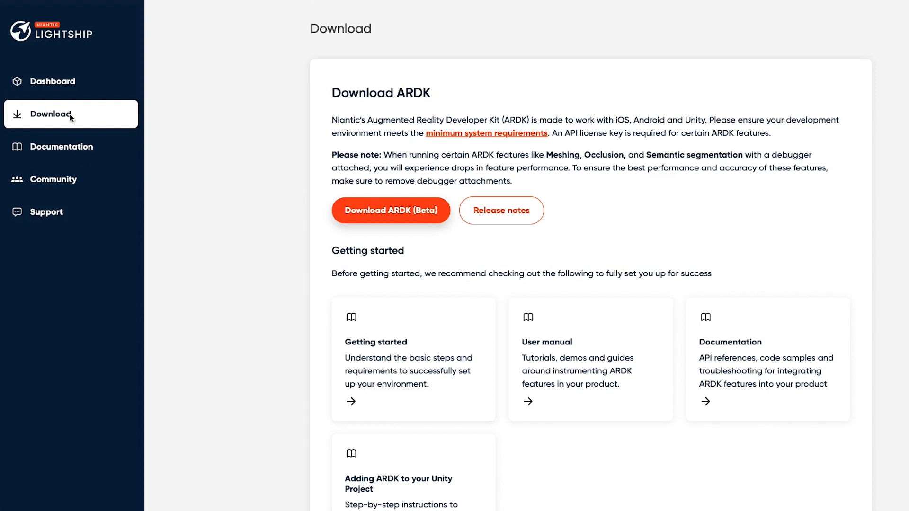
mouse_move(315, 273)
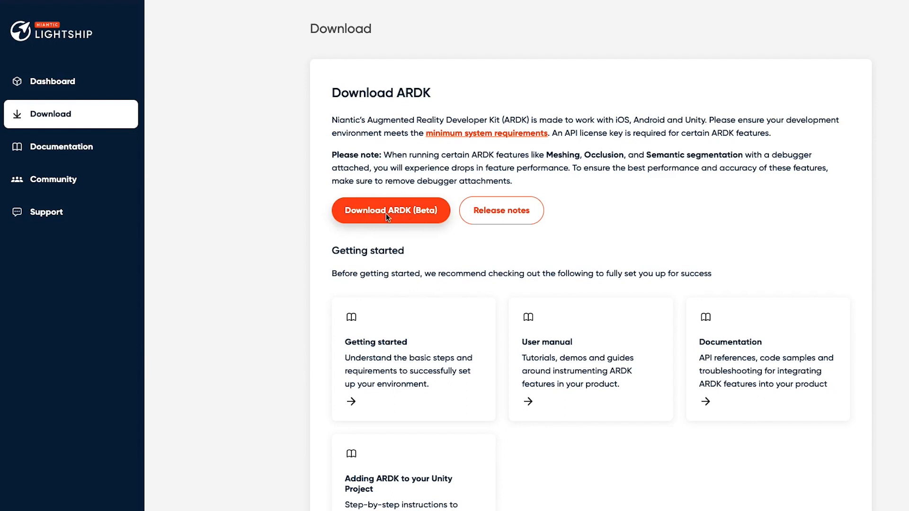
mouse_move(822, 330)
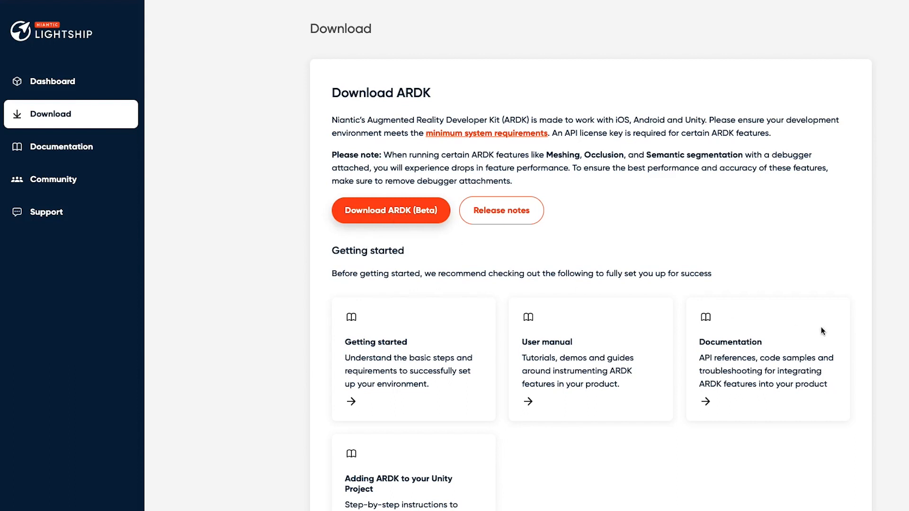
Step: Scroll the ARDK System Requirements page past the Android, Windows and M1 Mac notes into Runtime Requirements
scroll(down, 3)
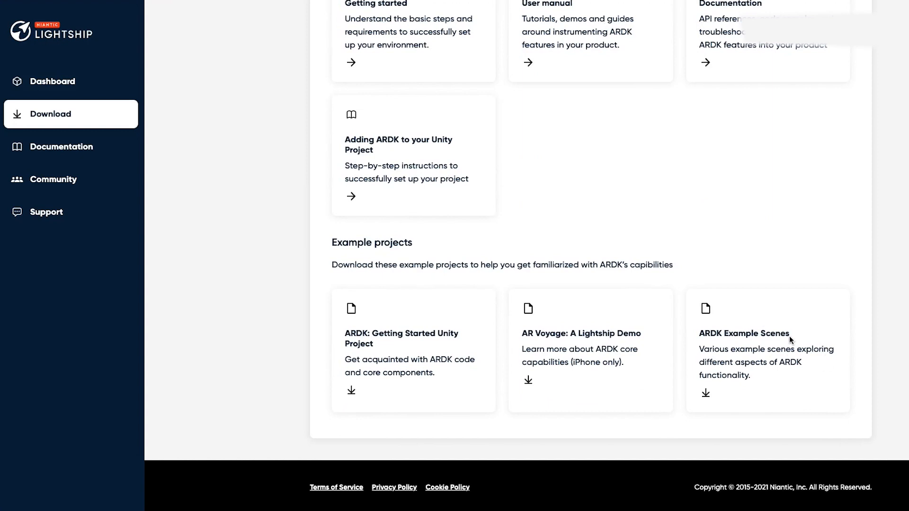
mouse_move(724, 288)
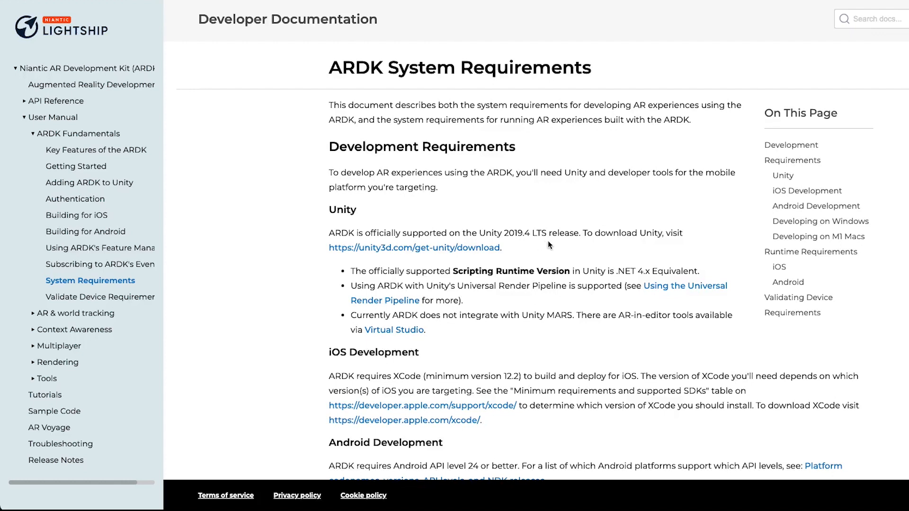
mouse_move(522, 231)
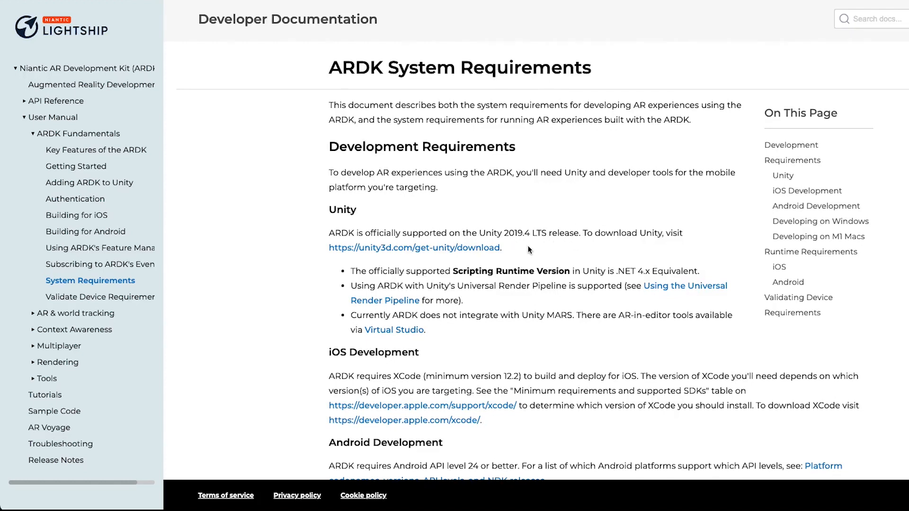
mouse_move(385, 258)
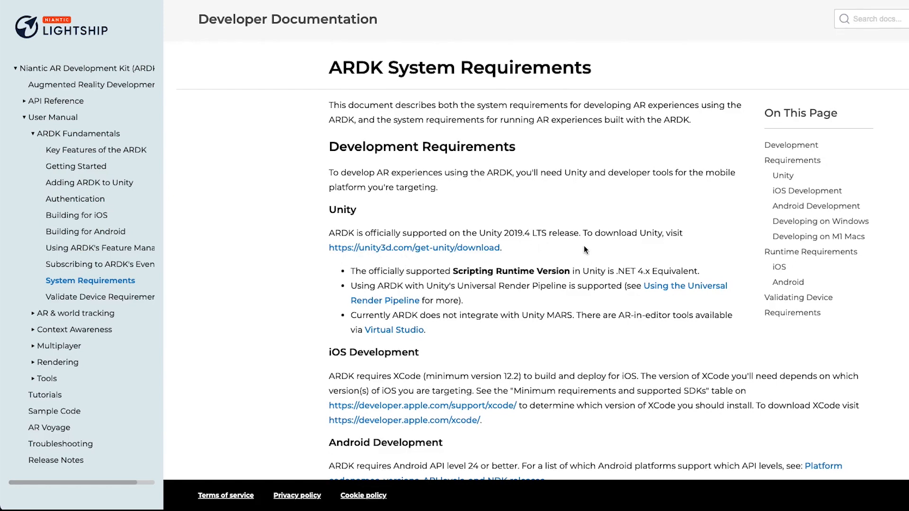
scroll(down, 3)
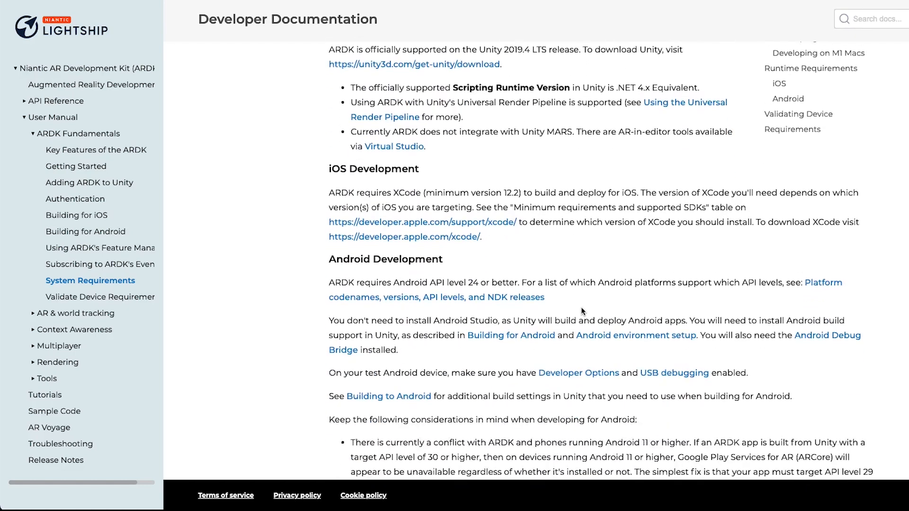
scroll(down, 3)
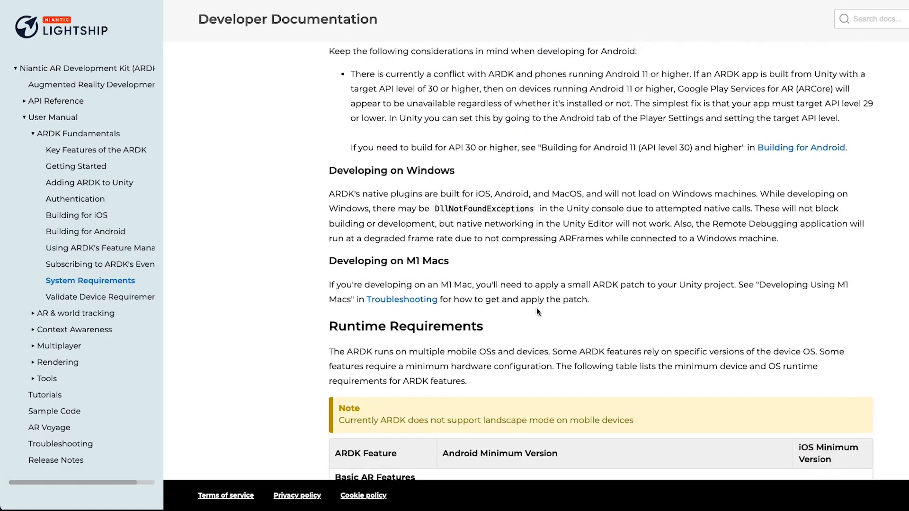
mouse_move(744, 280)
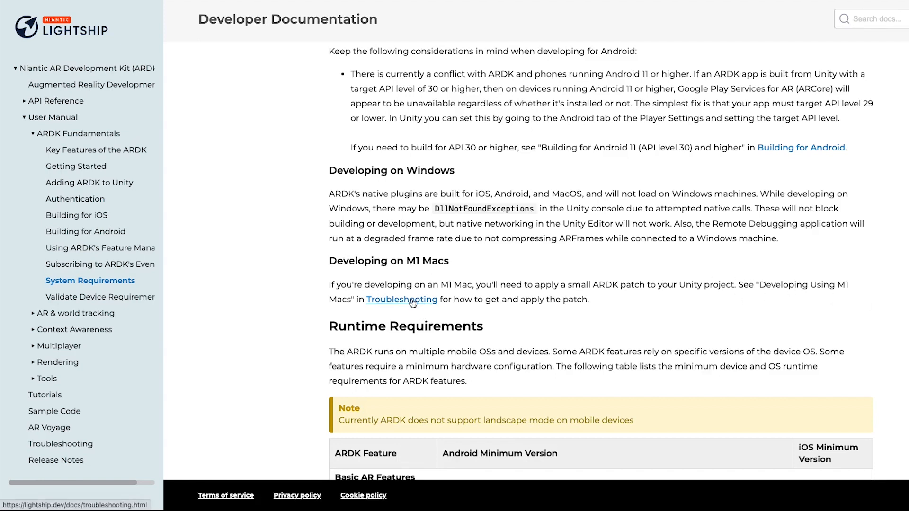
Step: Go to the Troubleshooting page and scroll to the Developing Using M1 Macs patch steps
click(401, 299)
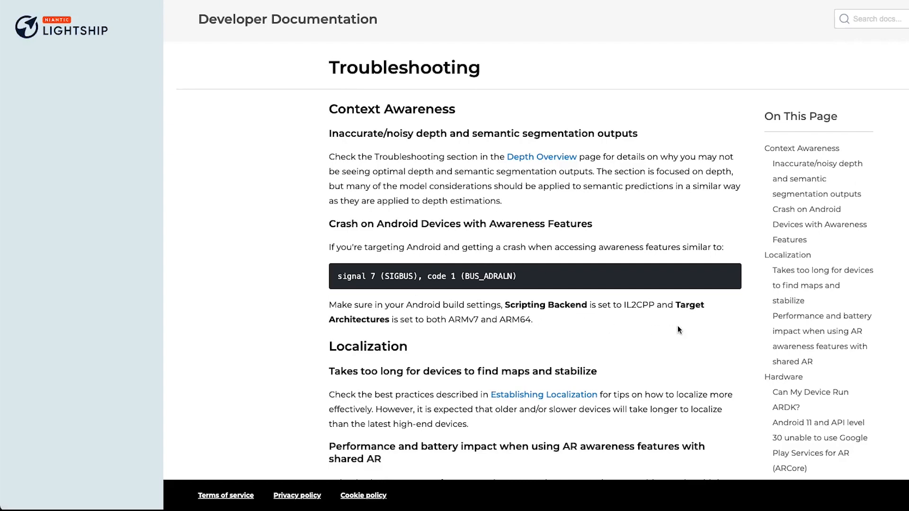
scroll(down, 3)
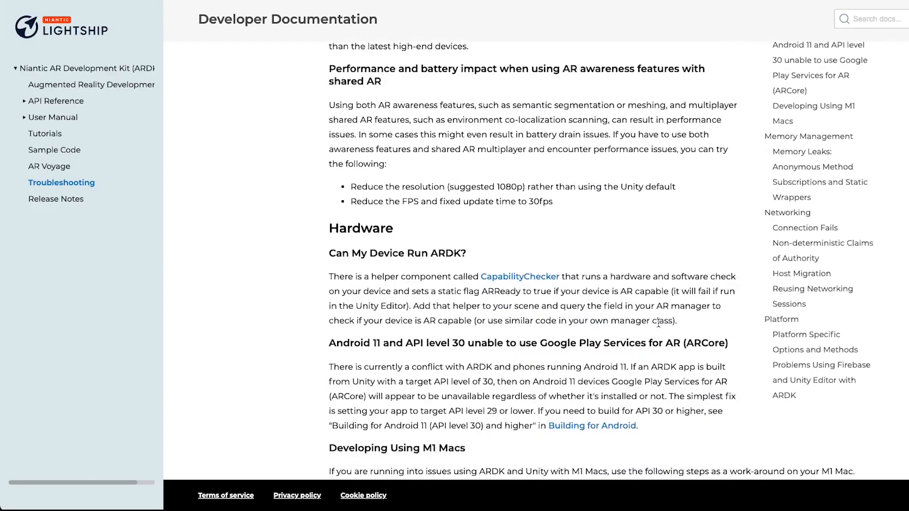
scroll(down, 3)
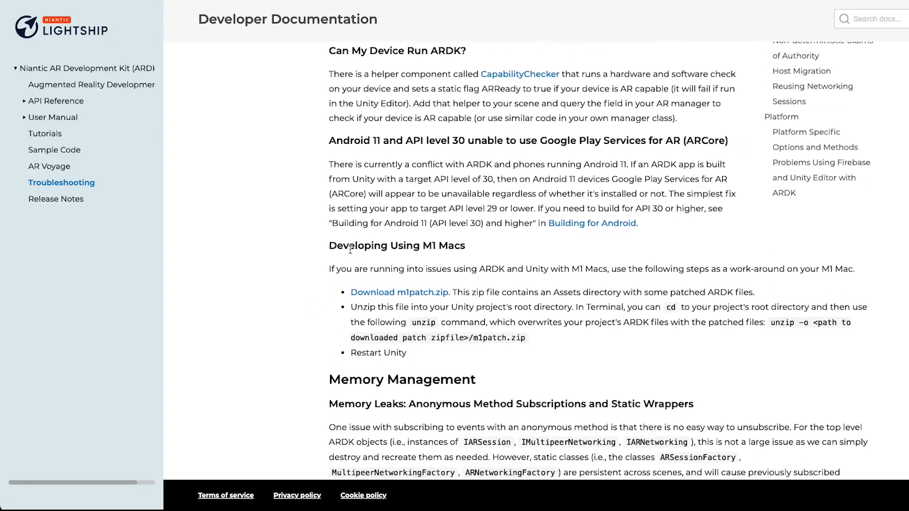
mouse_move(431, 300)
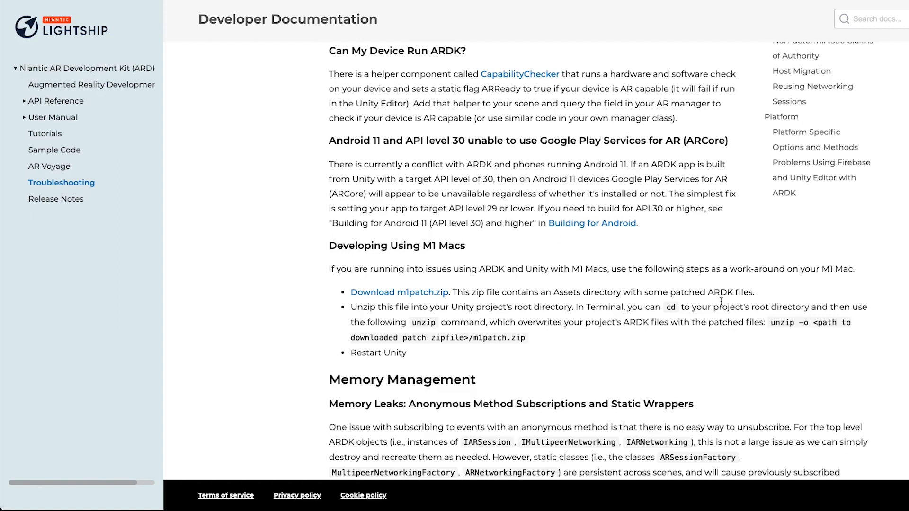
mouse_move(387, 331)
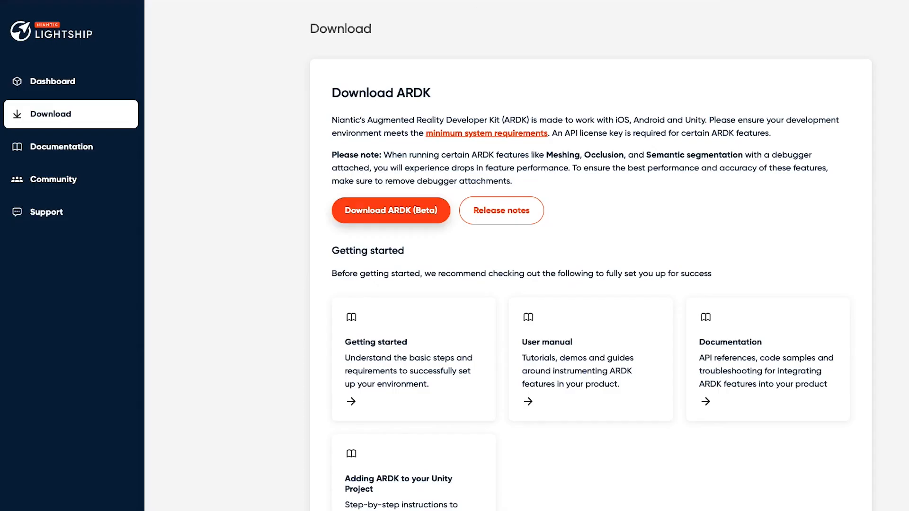
Step: Create a Mobile 3D project 'ardkexamples' in Documents using Unity 2019.4.28f1
click(390, 210)
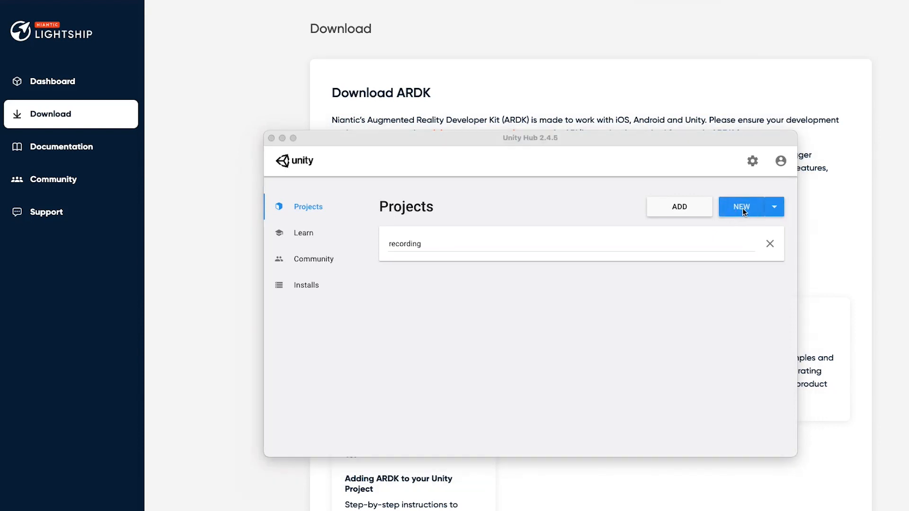
click(741, 207)
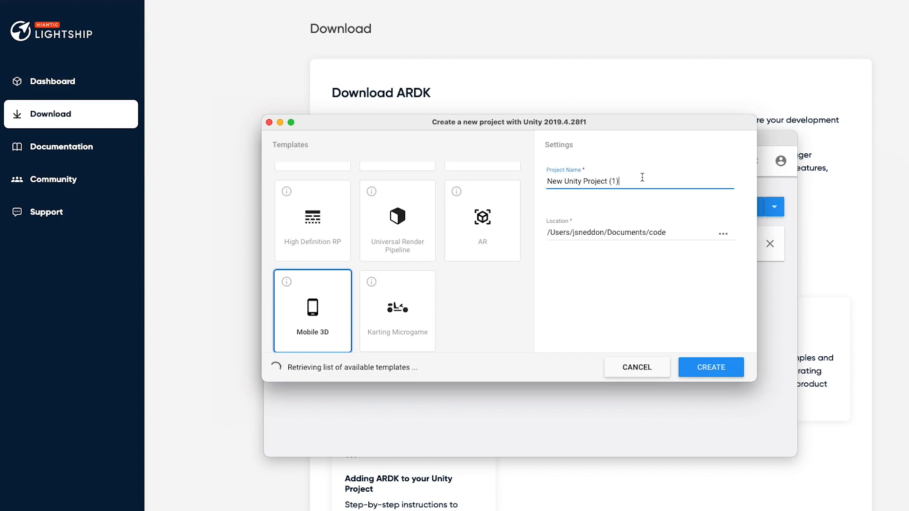
key(Backspace)
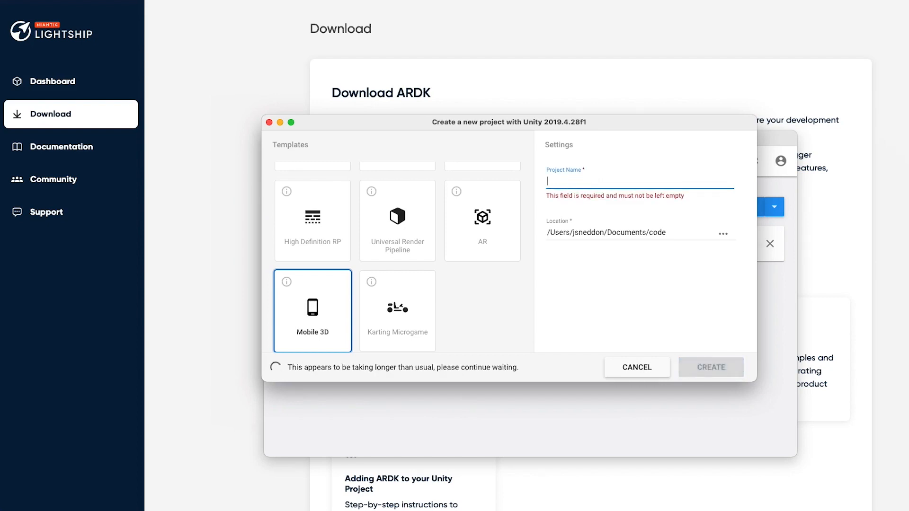
text(ardkexamples)
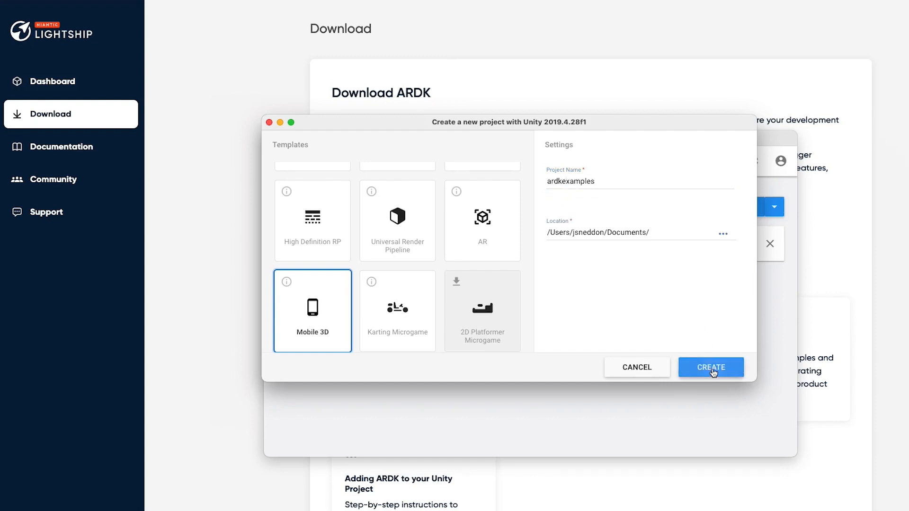
click(710, 367)
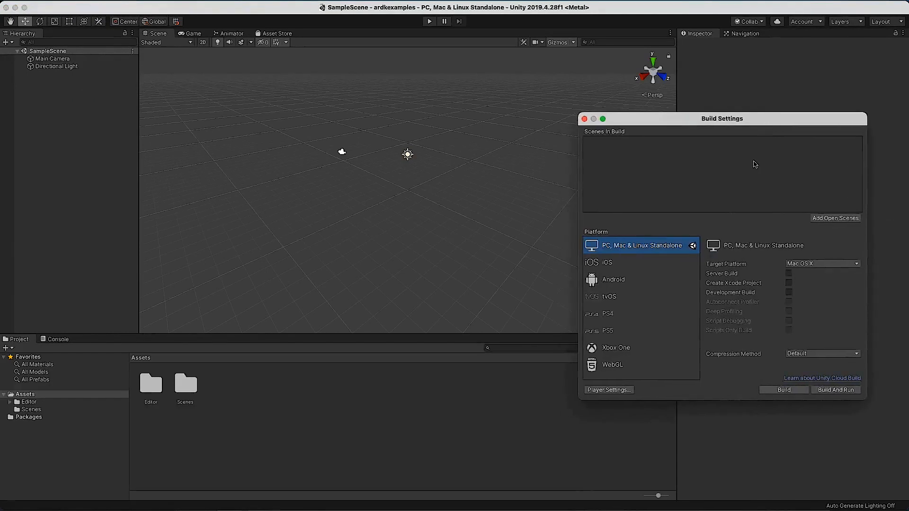
Step: Switch the build platform from PC, Mac & Linux Standalone to iOS in Build Settings
click(613, 279)
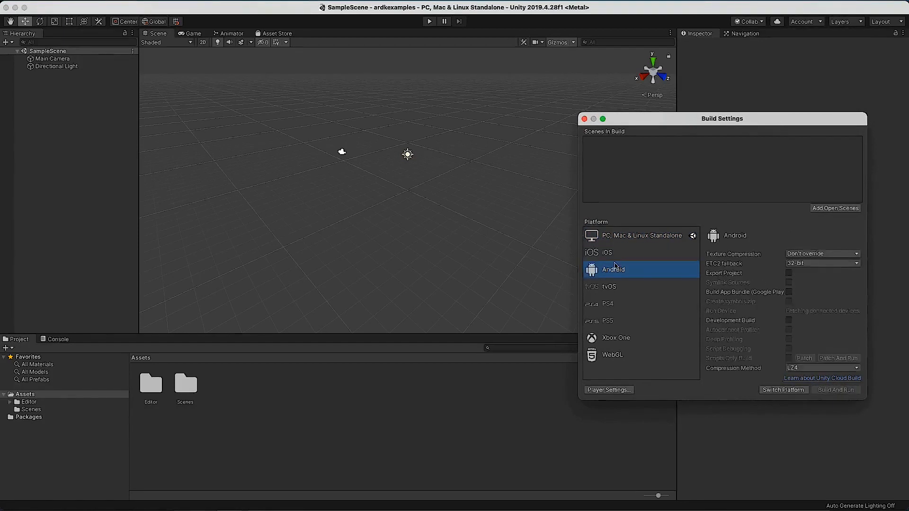
click(608, 262)
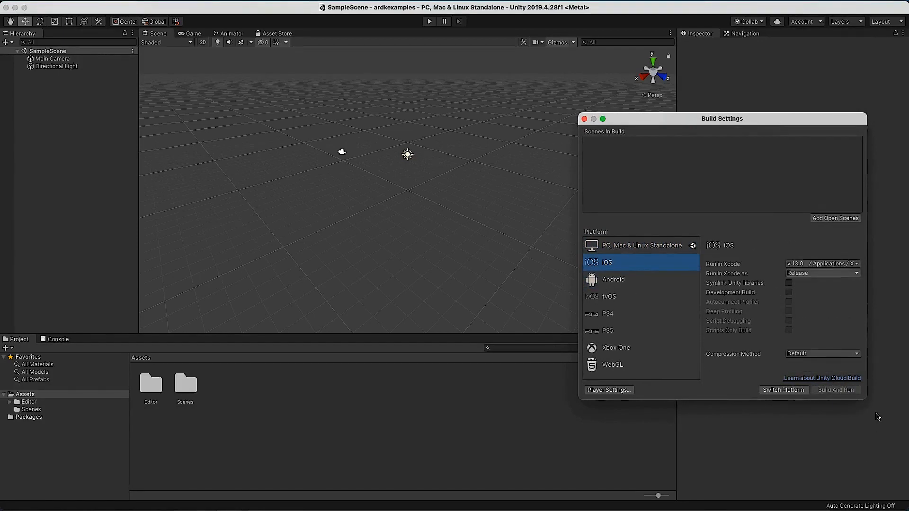
click(783, 390)
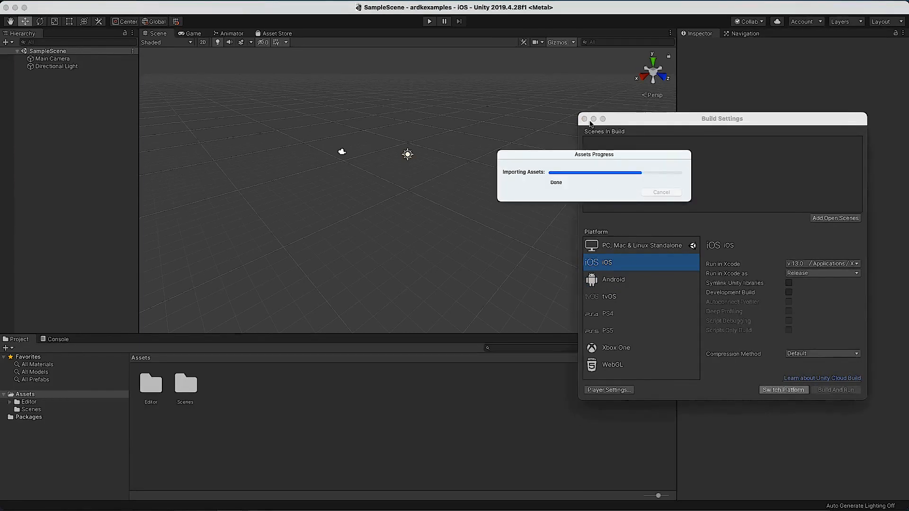
Step: Import all files of ardk-0.12.0.2021.3903-ext.unitypackage from Downloads as a custom package
right_click(58, 400)
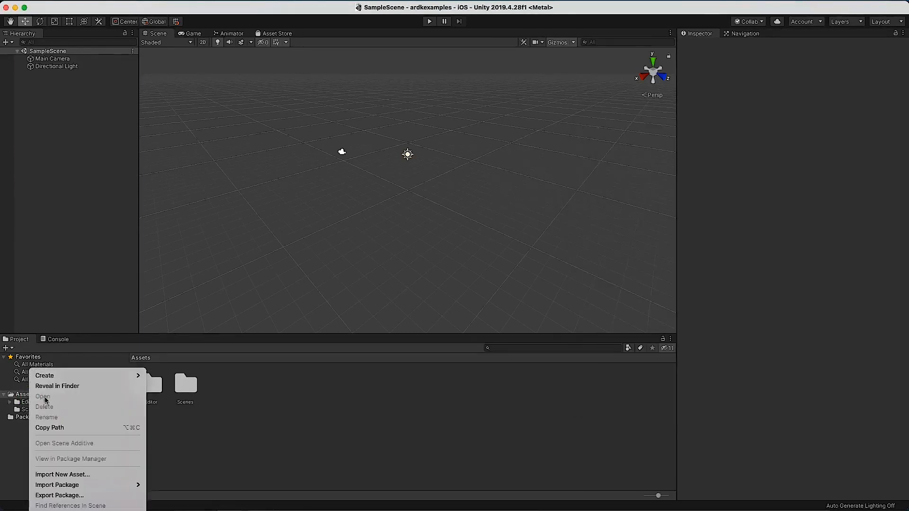
mouse_move(57, 485)
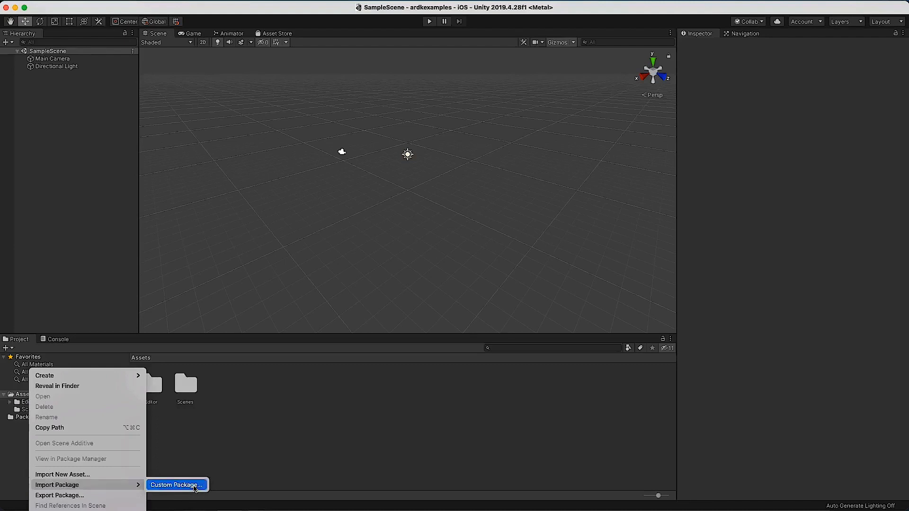
click(175, 486)
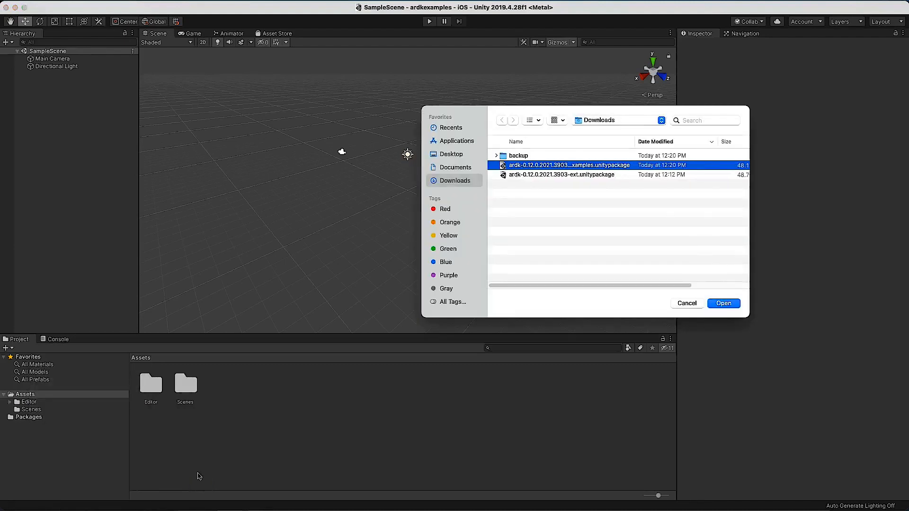
click(562, 175)
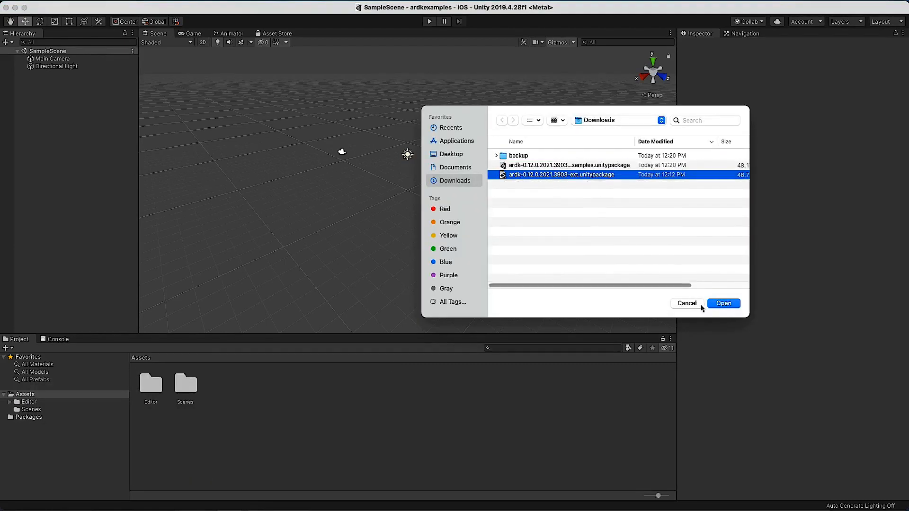
click(722, 303)
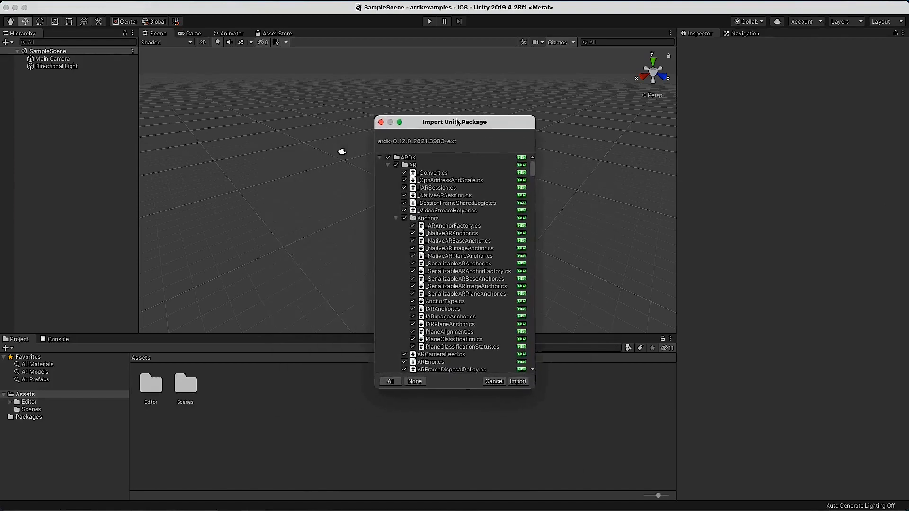
click(517, 380)
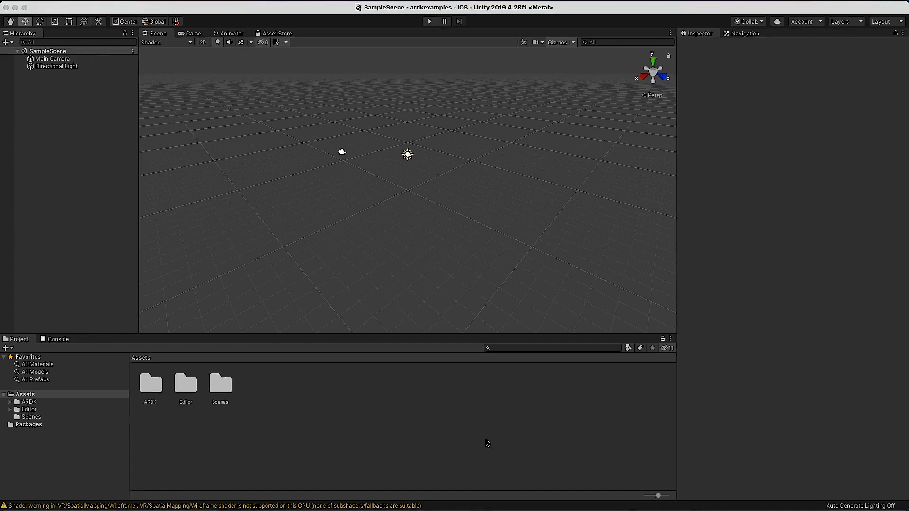
mouse_move(229, 349)
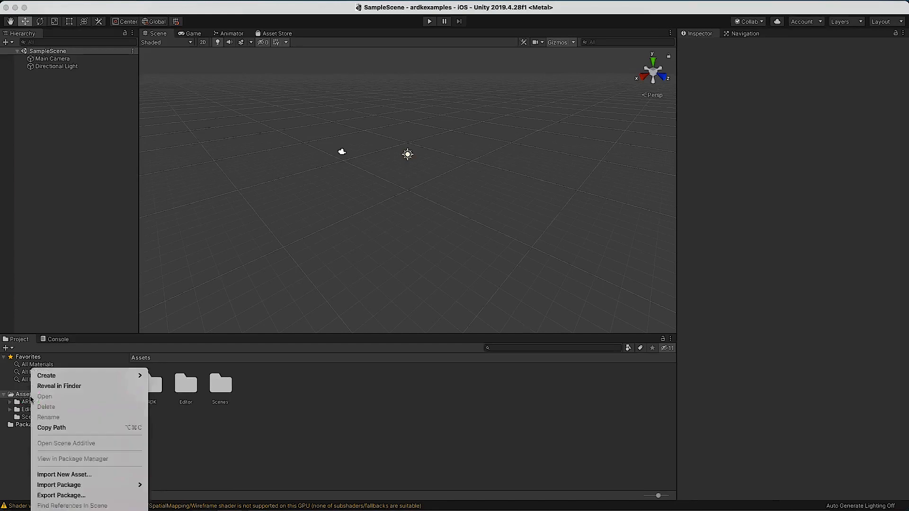
mouse_move(59, 485)
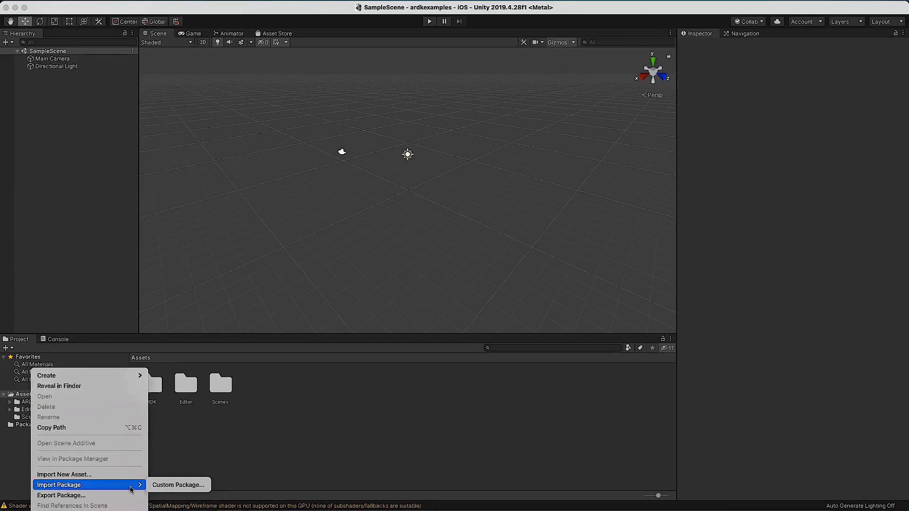
Step: Import all files of the ARDK examples unitypackage, adding the ARDKExamples folder
click(178, 485)
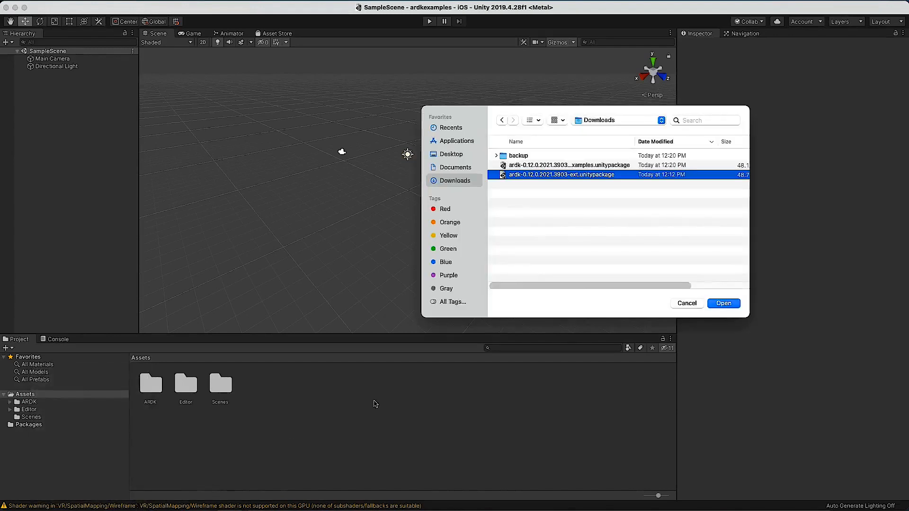
click(723, 303)
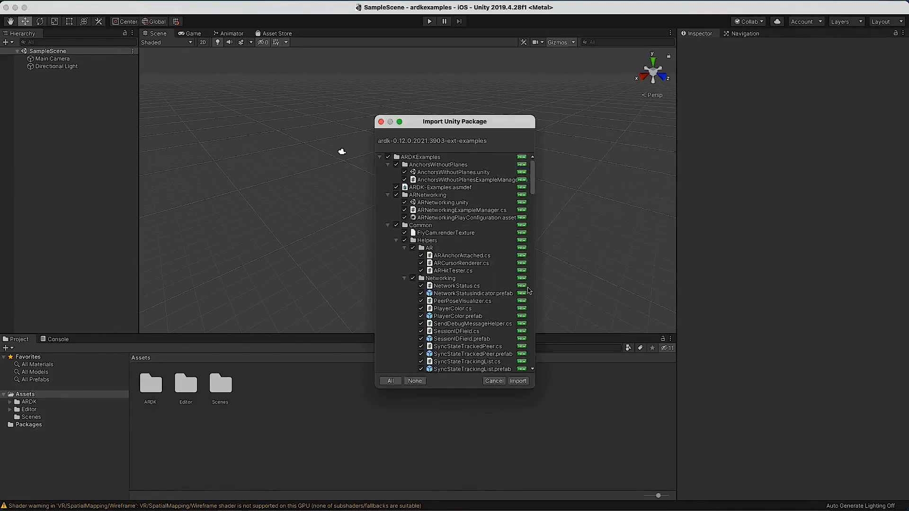
click(518, 380)
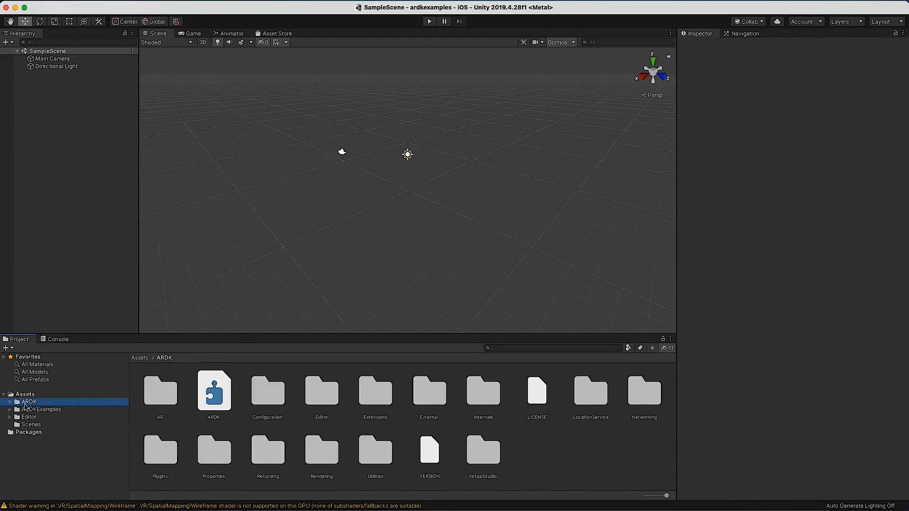
Step: Expand ARDKExamples, look through MarkerSync and Pong, then select ContextAwareness
click(42, 409)
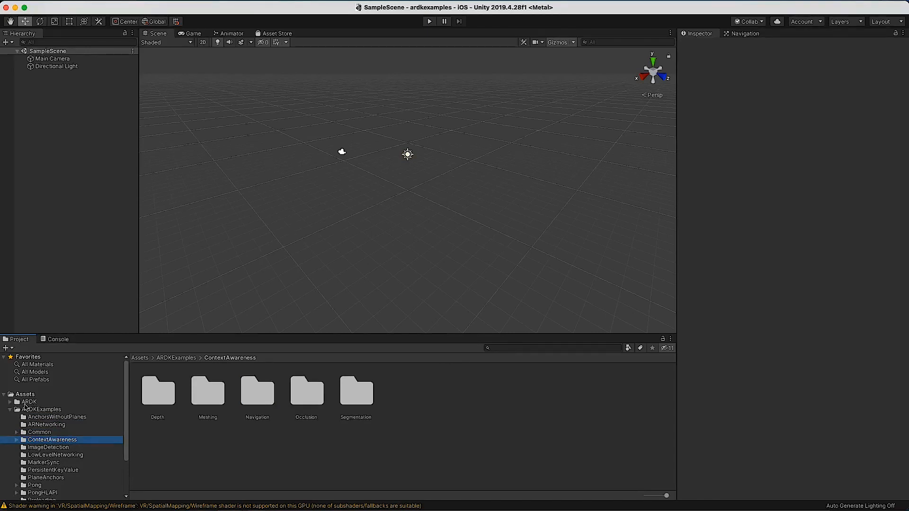
click(44, 462)
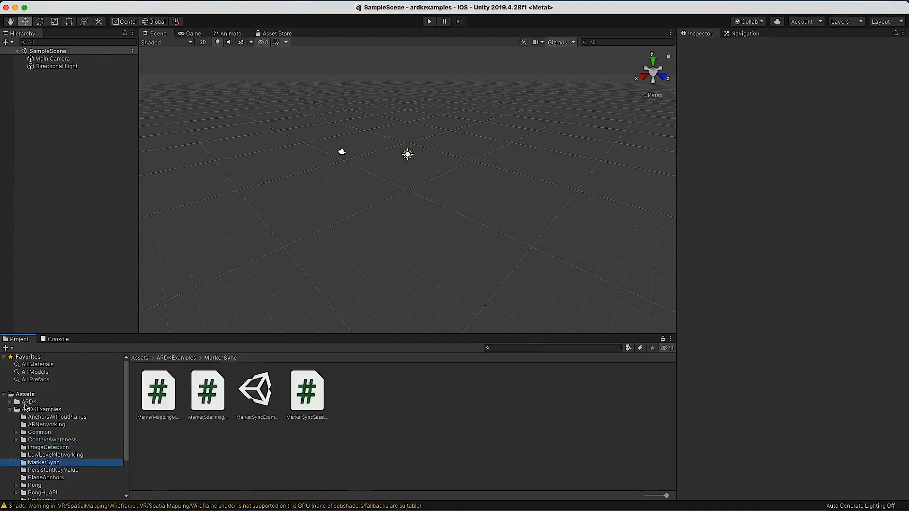
click(34, 485)
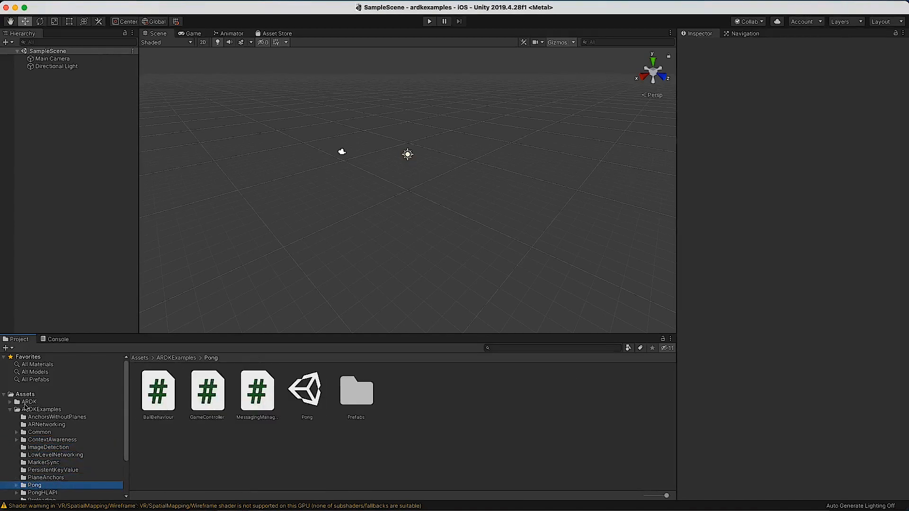
click(51, 440)
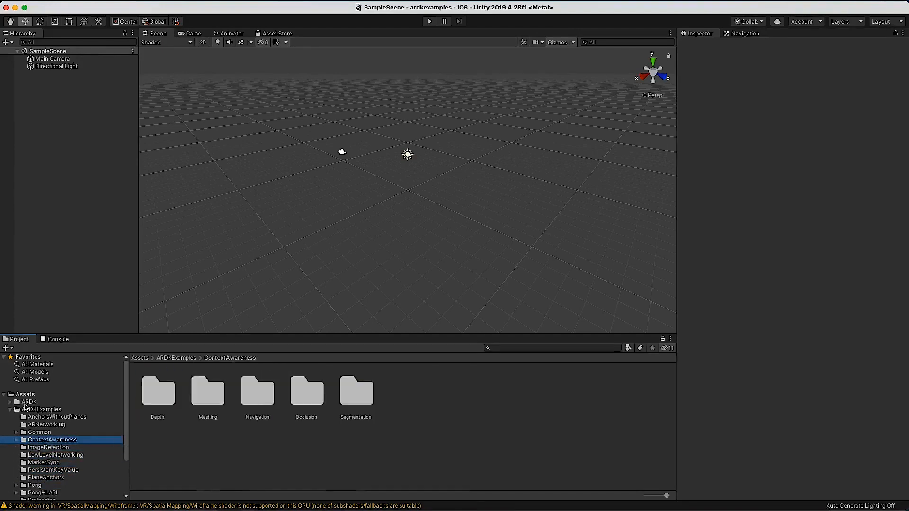
Step: Open the Segmentation folder and load the SemanticSegmentation scene asset
double_click(355, 392)
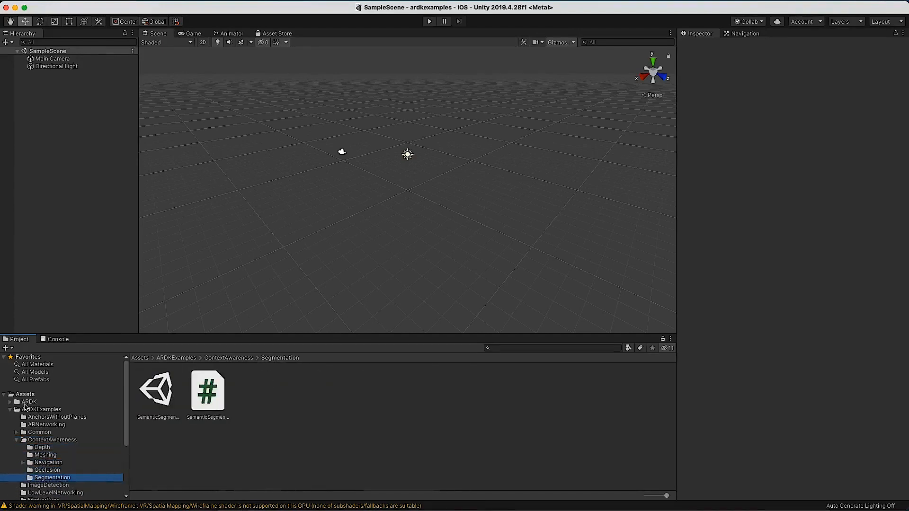
click(156, 390)
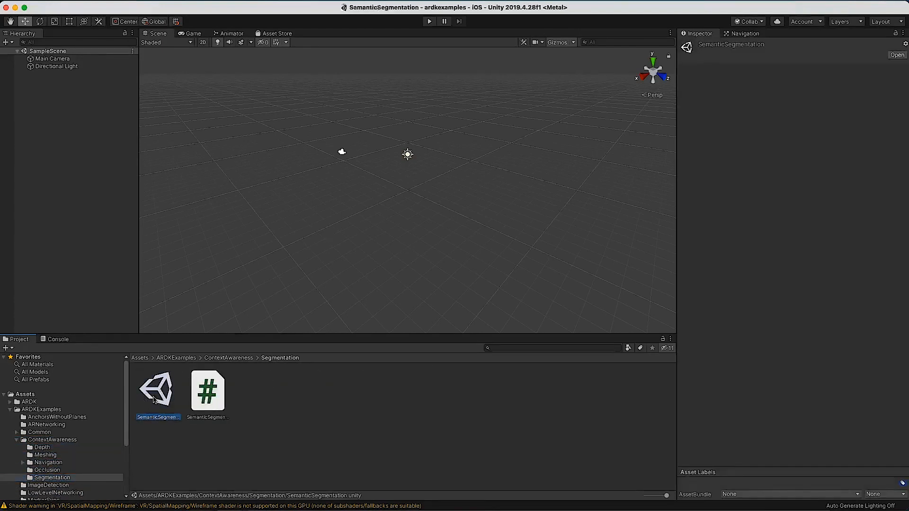
double_click(157, 389)
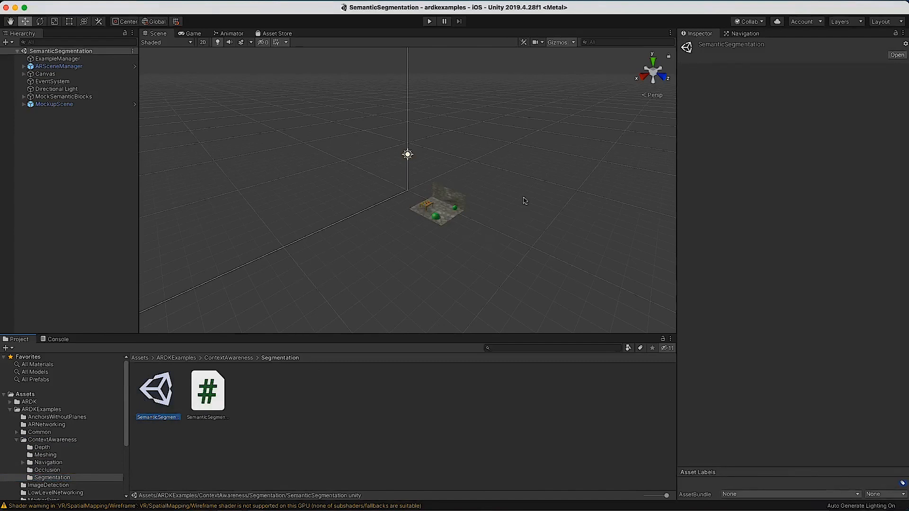
mouse_move(414, 166)
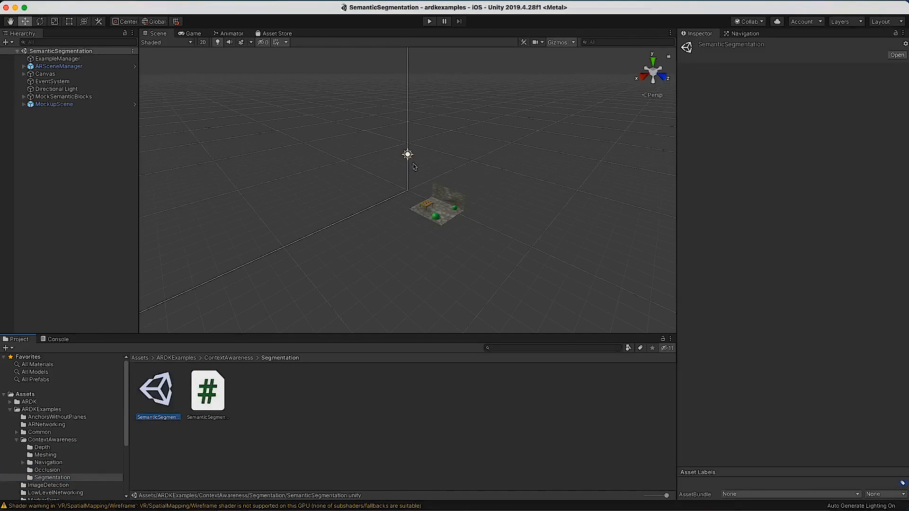
mouse_move(455, 227)
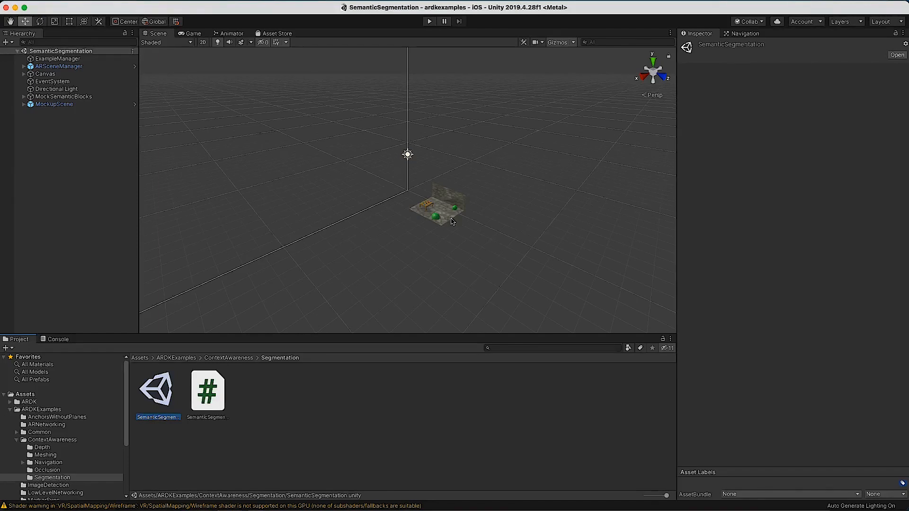
mouse_move(429, 21)
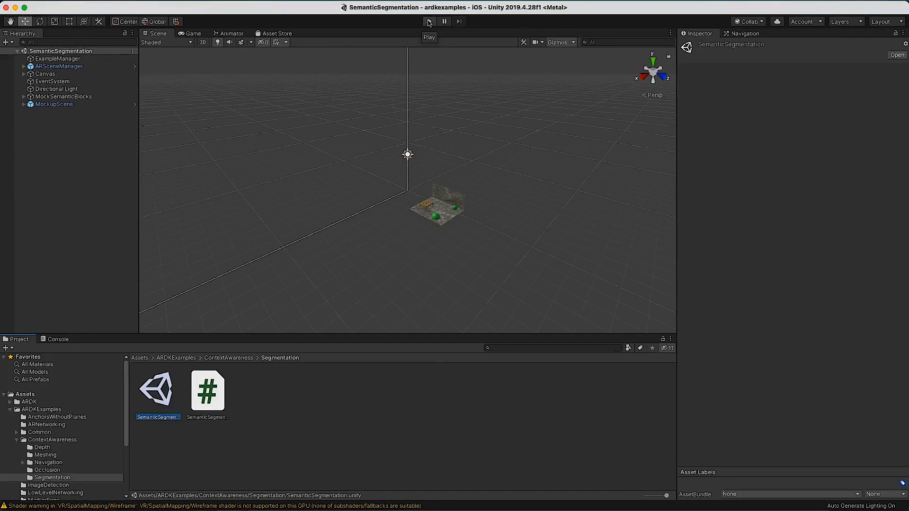
Step: Play and stop the scene, producing the missing ARDK API key console error
click(429, 21)
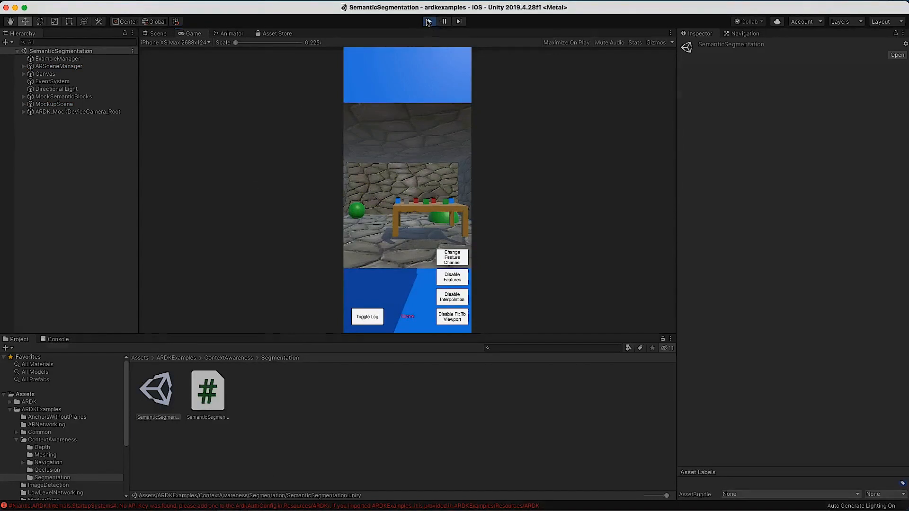
click(429, 21)
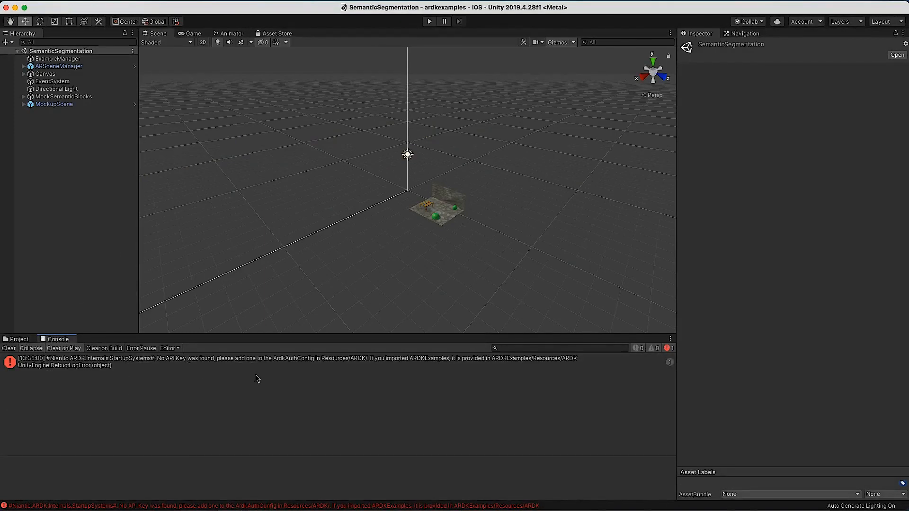
mouse_move(284, 368)
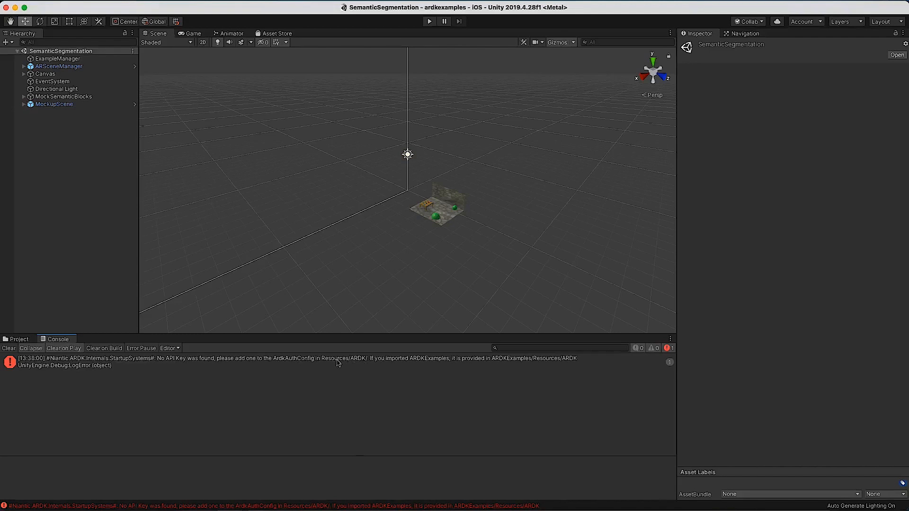
Step: Create Assets/Resources/ARDK folders holding a new ArdkAuthConfig asset, with its Api Key field focused
click(19, 338)
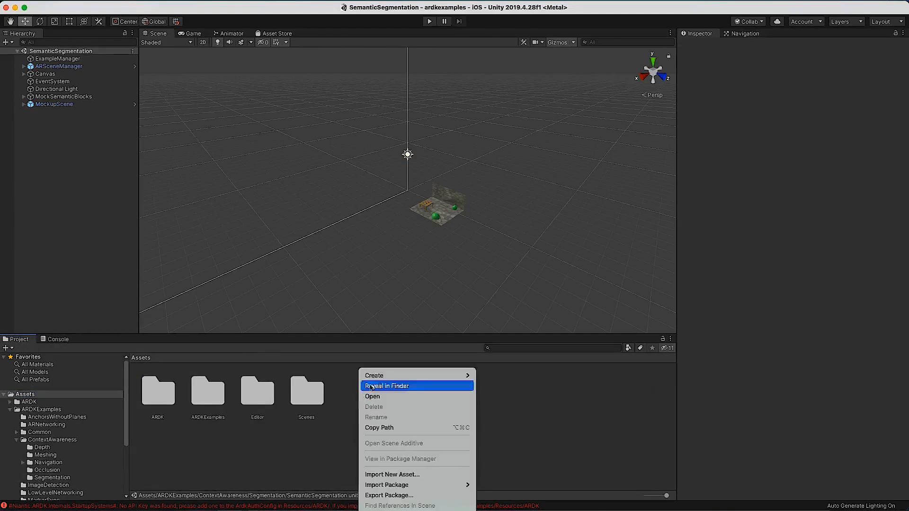
click(374, 375)
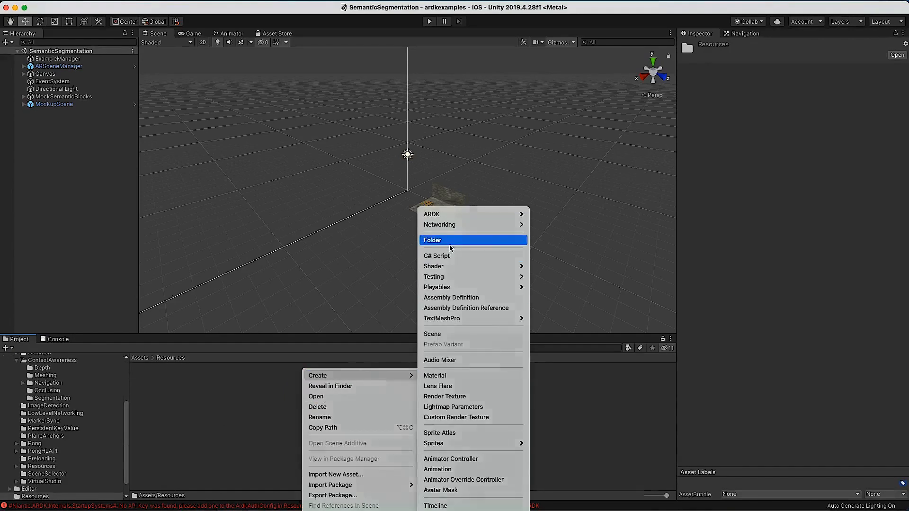
click(431, 239)
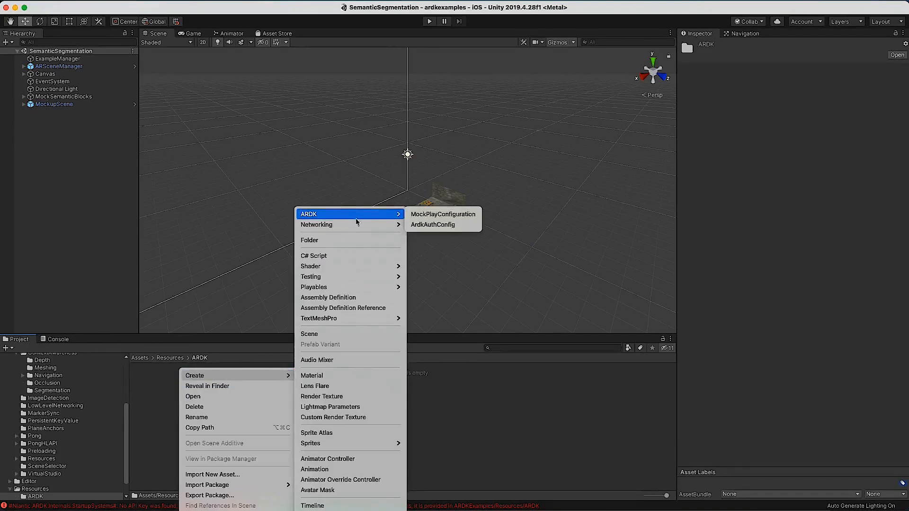
mouse_move(432, 225)
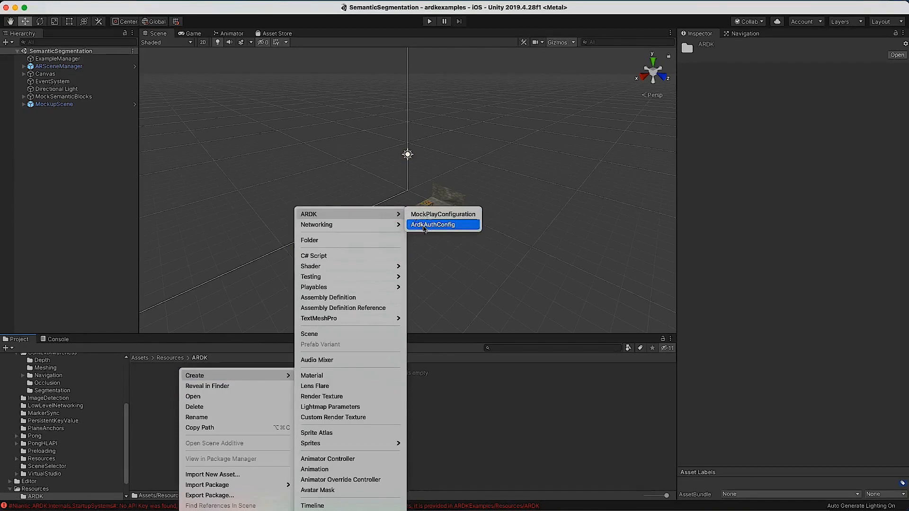
click(432, 225)
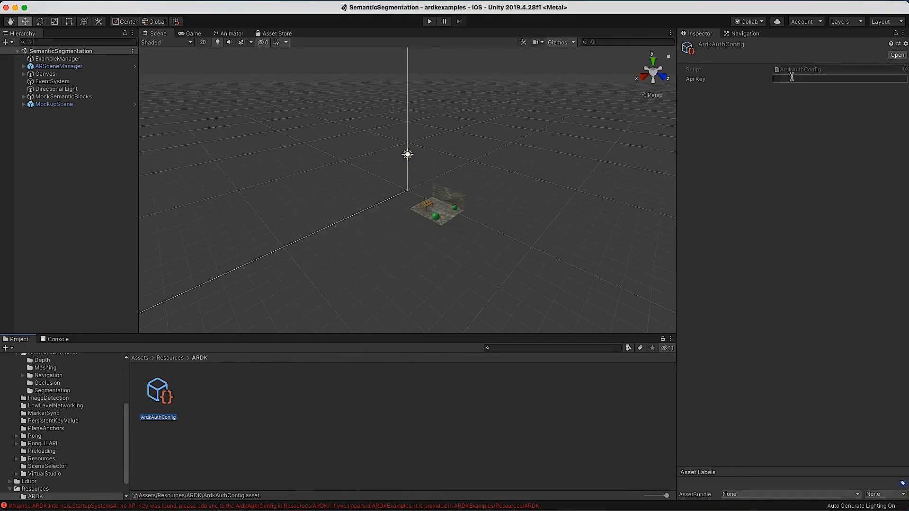
click(837, 79)
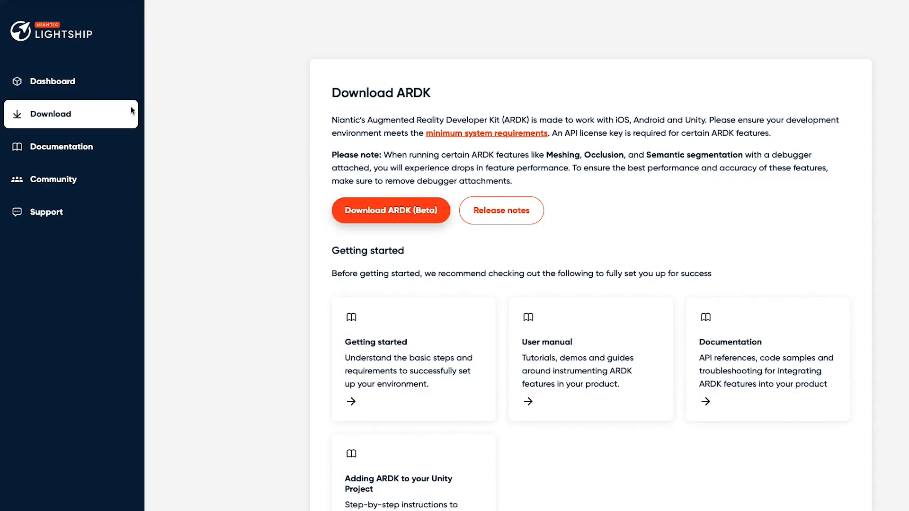
Step: Check the Lightship Dashboard: no license key exists and the App name field is empty
click(52, 81)
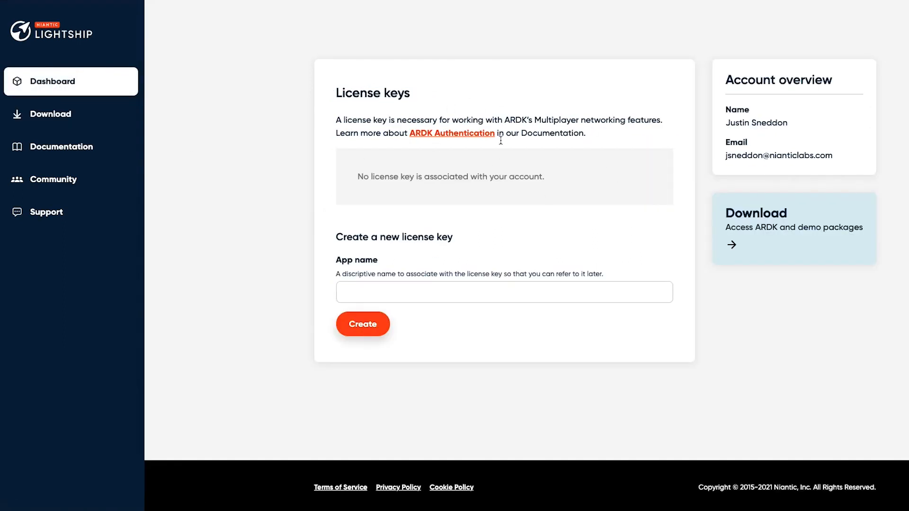
mouse_move(511, 168)
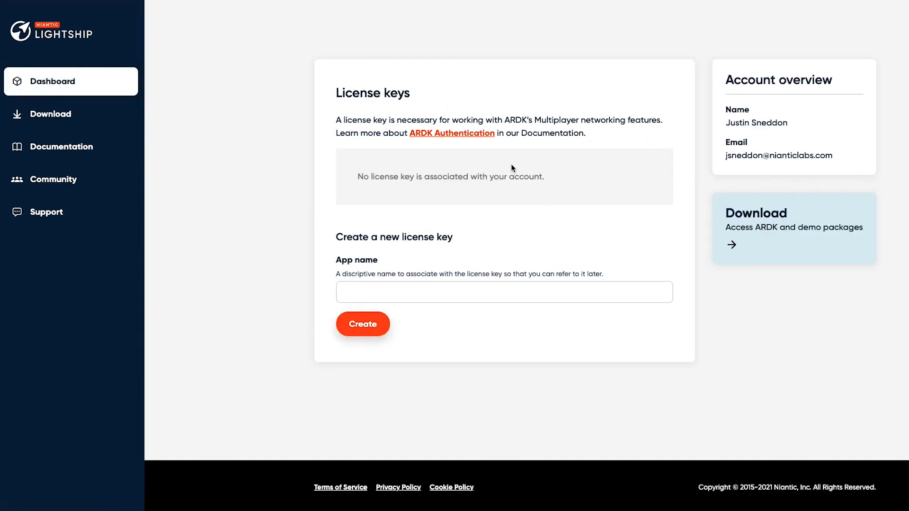
mouse_move(352, 181)
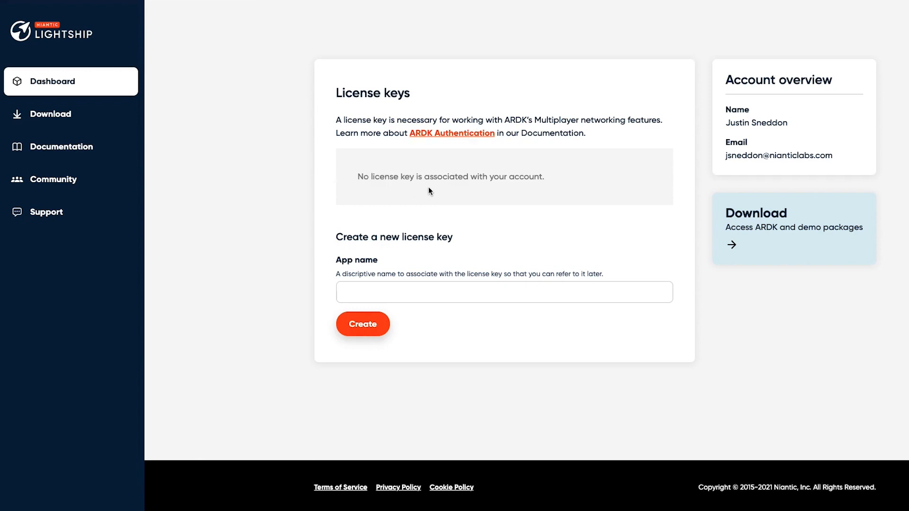
click(504, 292)
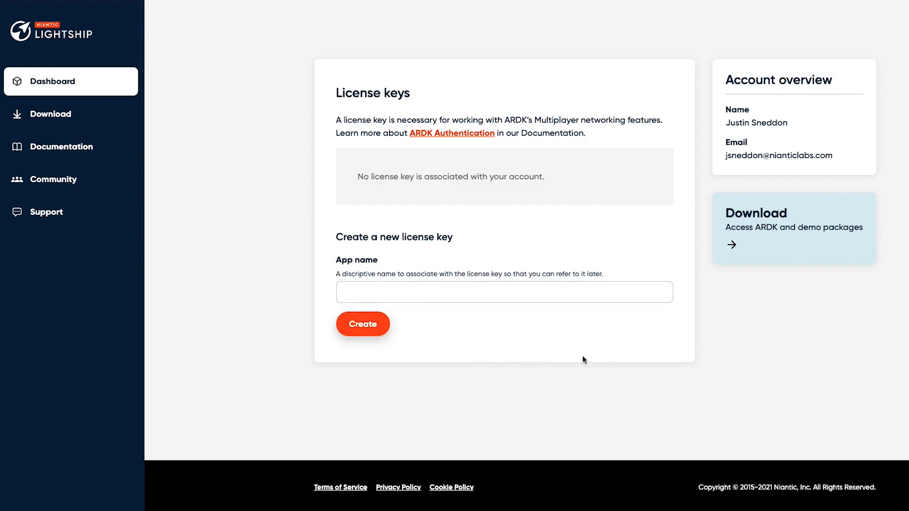
mouse_move(603, 279)
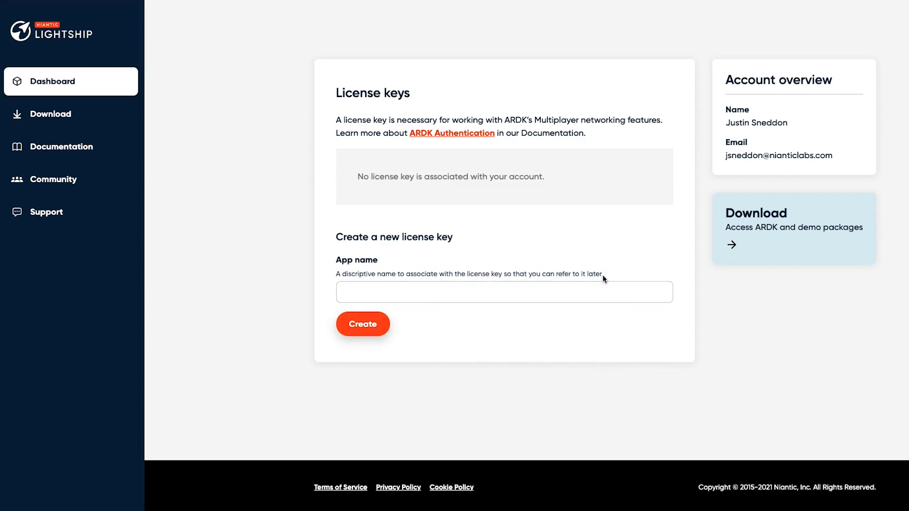
mouse_move(582, 320)
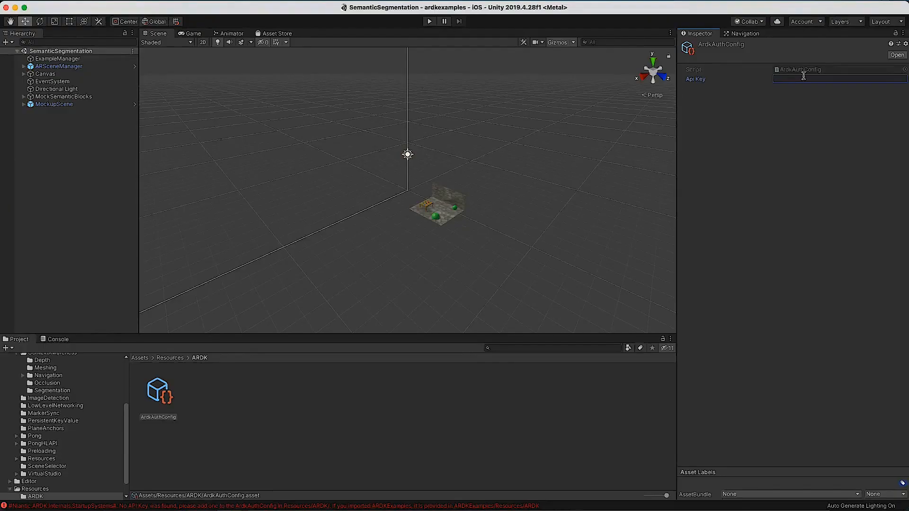
text(asdasdasds)
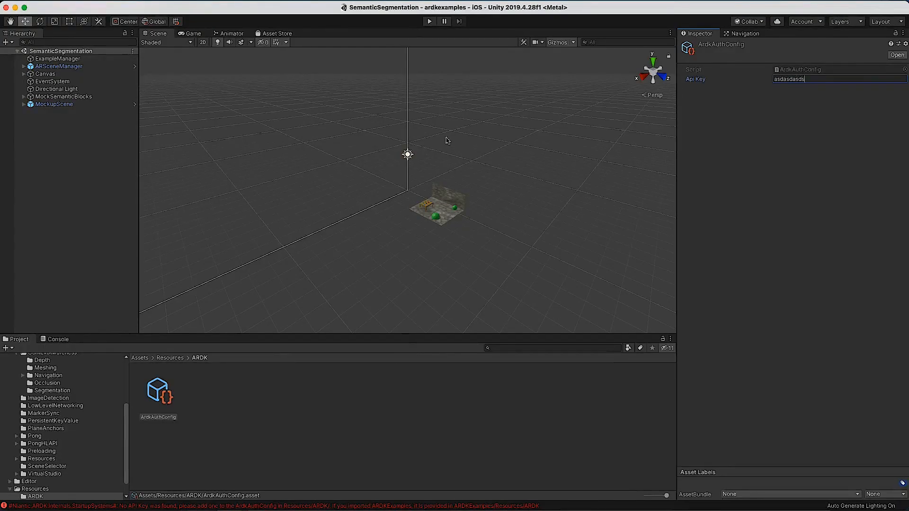
mouse_move(18, 176)
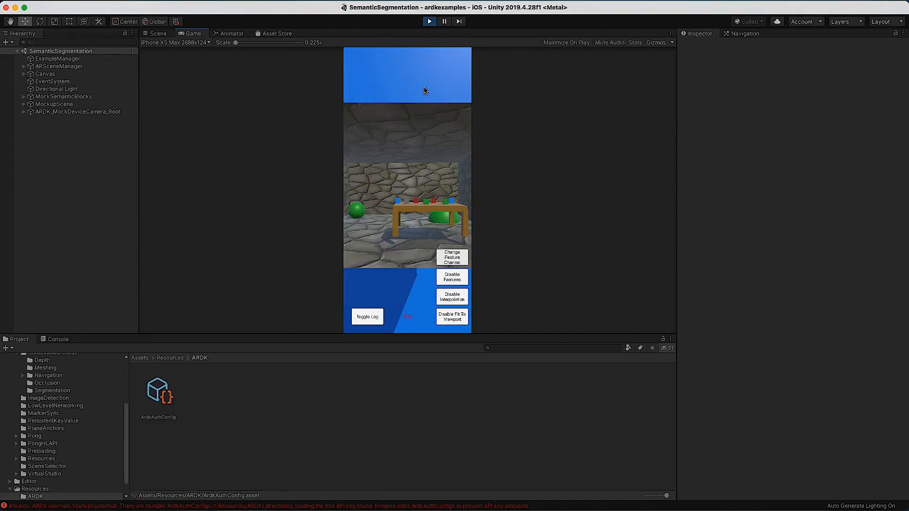
mouse_move(423, 52)
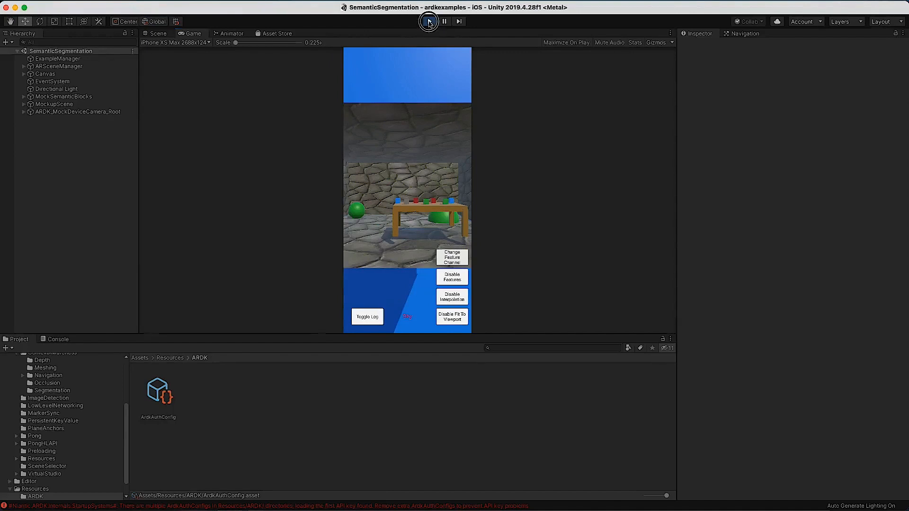
Step: Stop Play and add a new user layer named ARDK_MockWorld
click(429, 21)
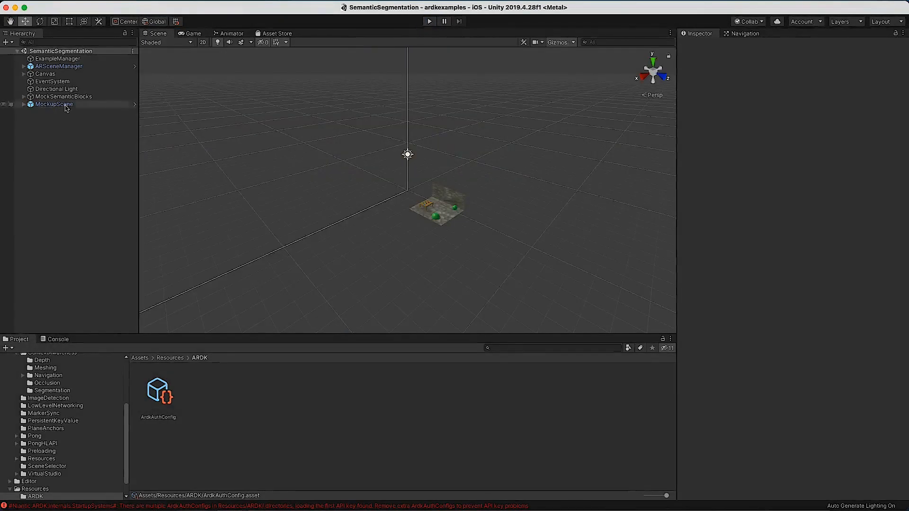
click(53, 103)
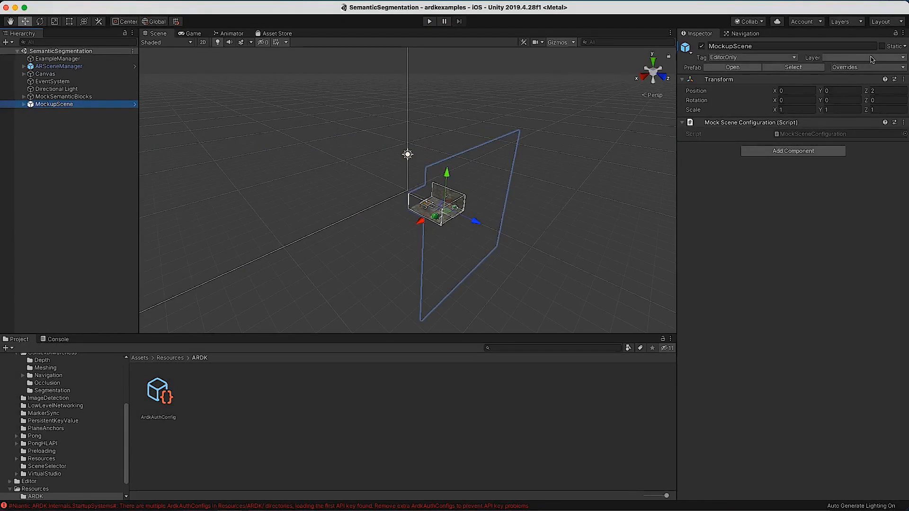
click(841, 57)
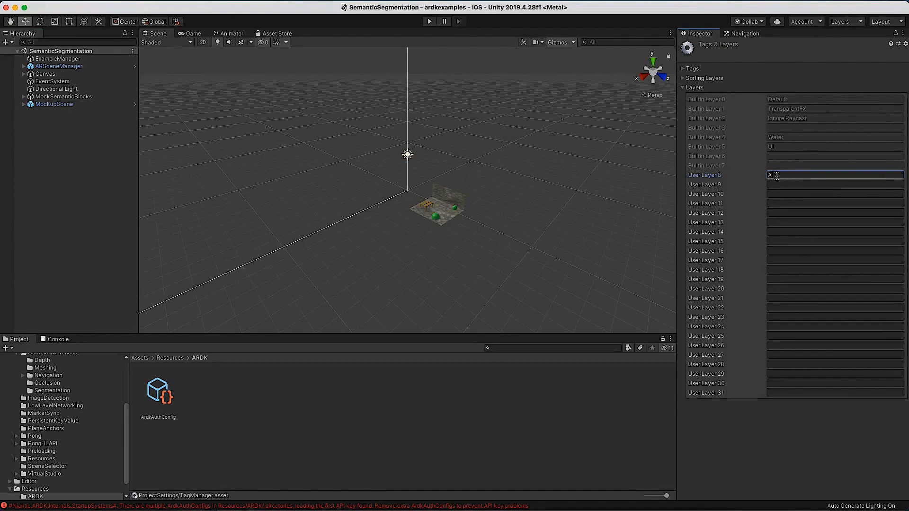
text(RDK_M)
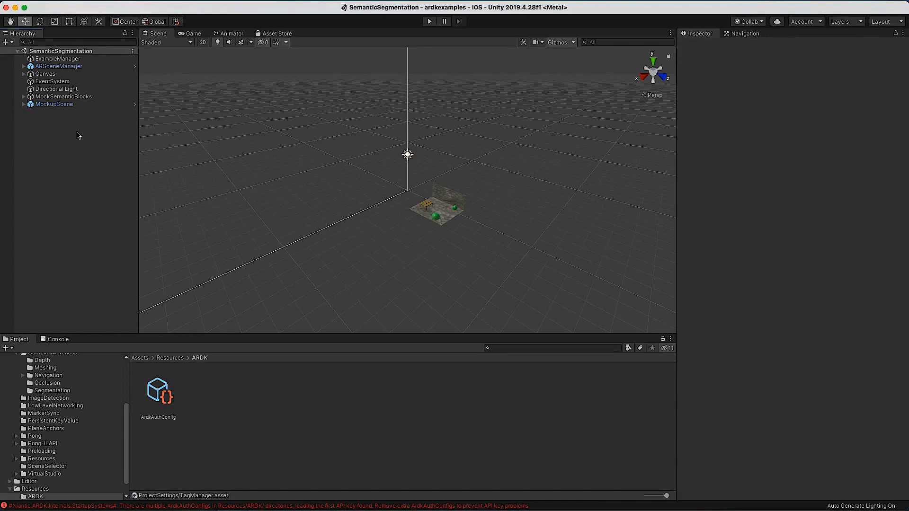
Step: Put MockupScene on the ARDK_MockWorld layer, applying it to this object only
click(54, 103)
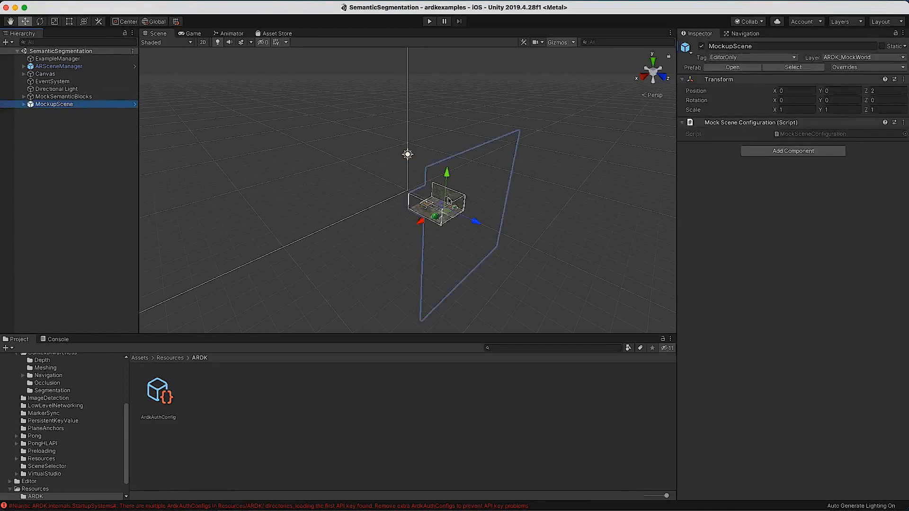
click(23, 104)
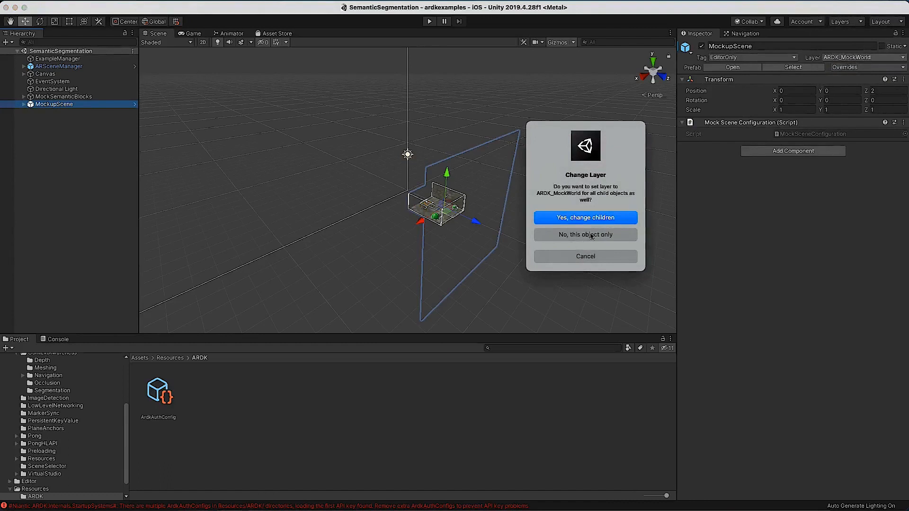
click(585, 235)
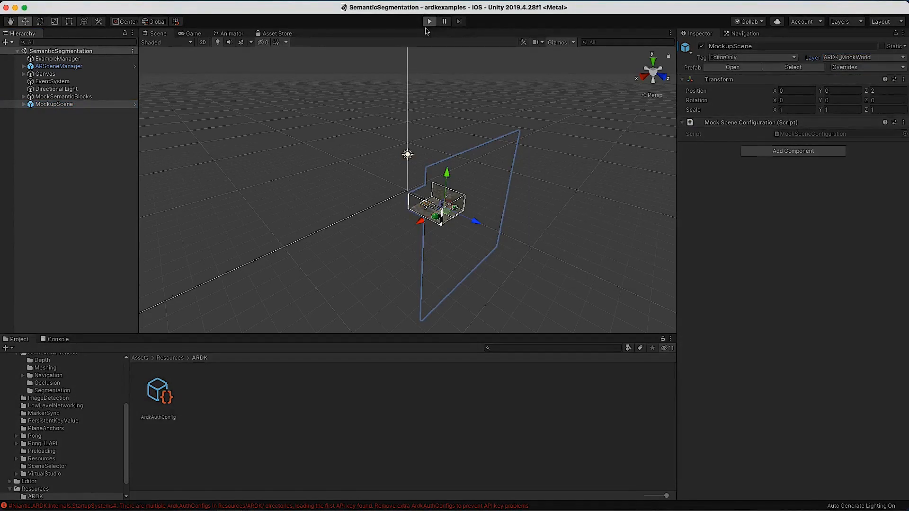
click(428, 21)
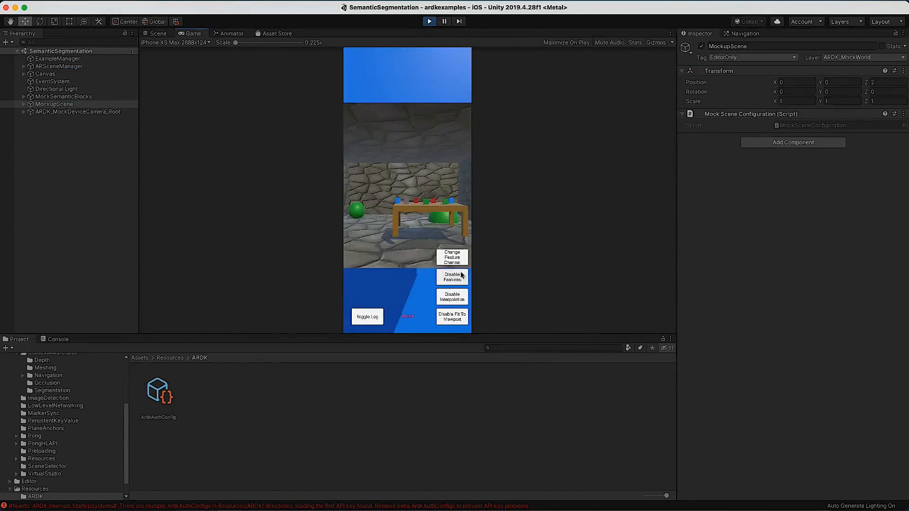
click(452, 257)
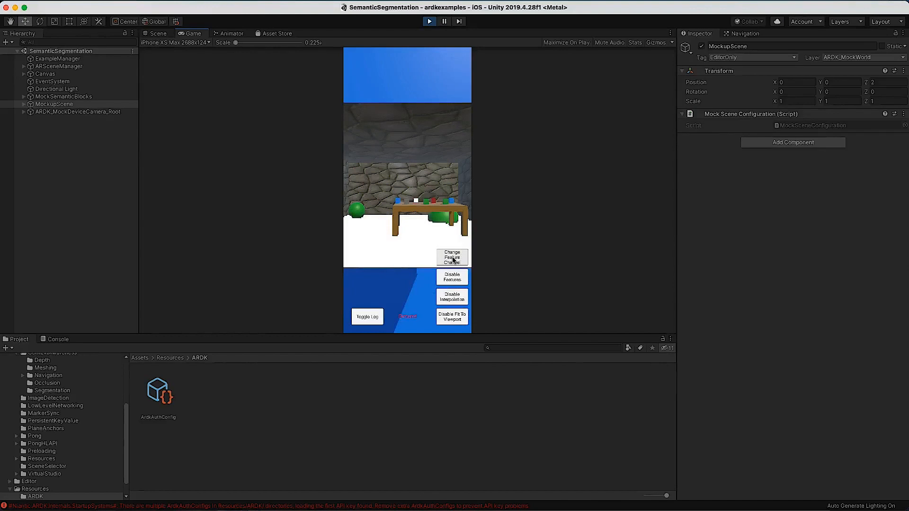
click(452, 257)
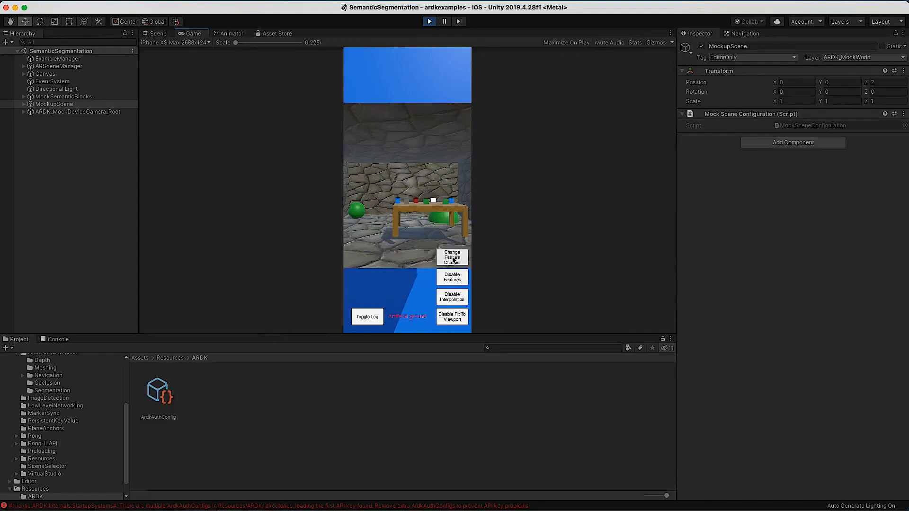
click(452, 257)
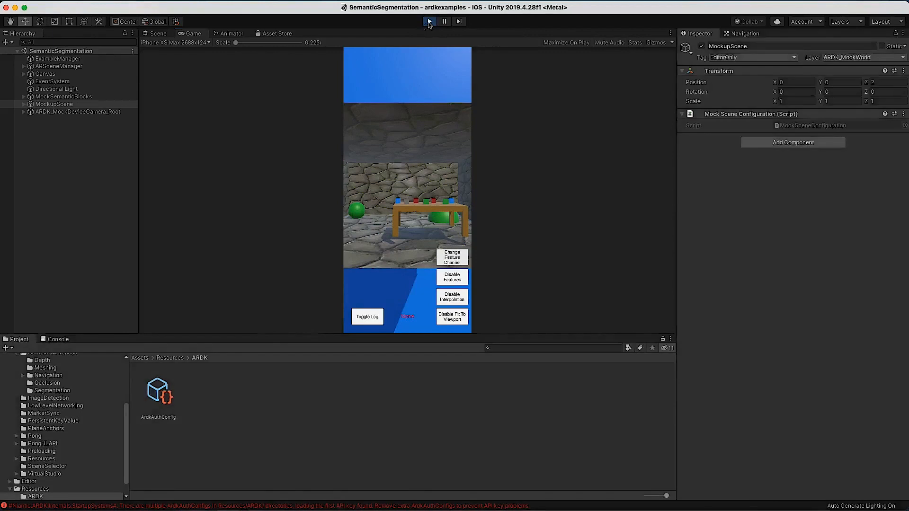
click(429, 21)
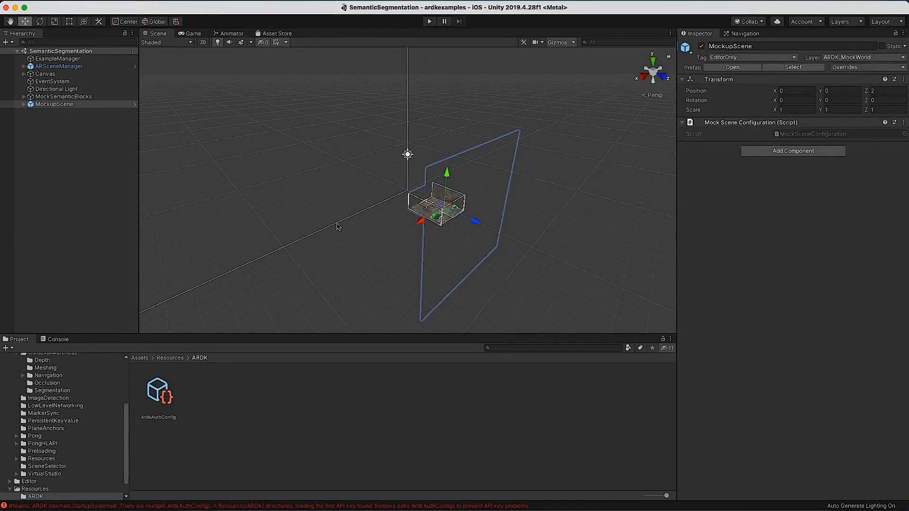
mouse_move(180, 118)
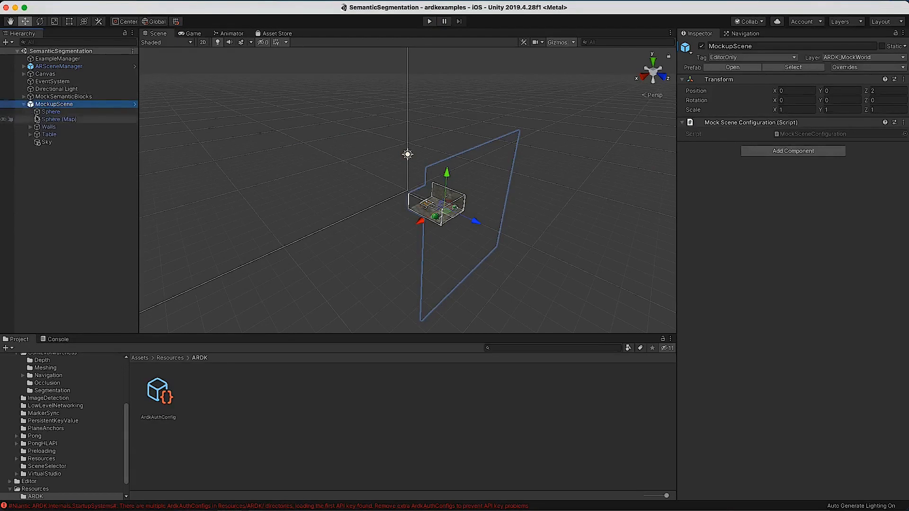
Step: Keep the MockupScene Sphere's semantic channel as Grass and show the Depth example folder
click(52, 111)
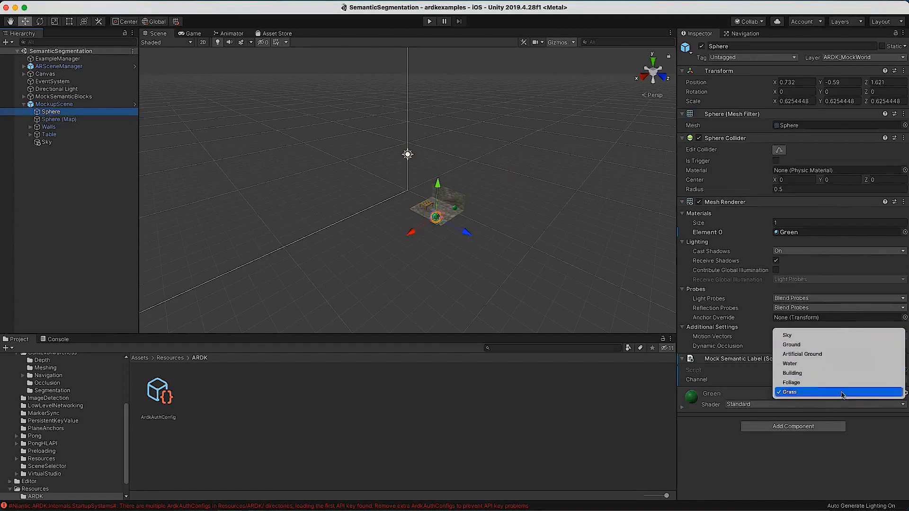
click(790, 392)
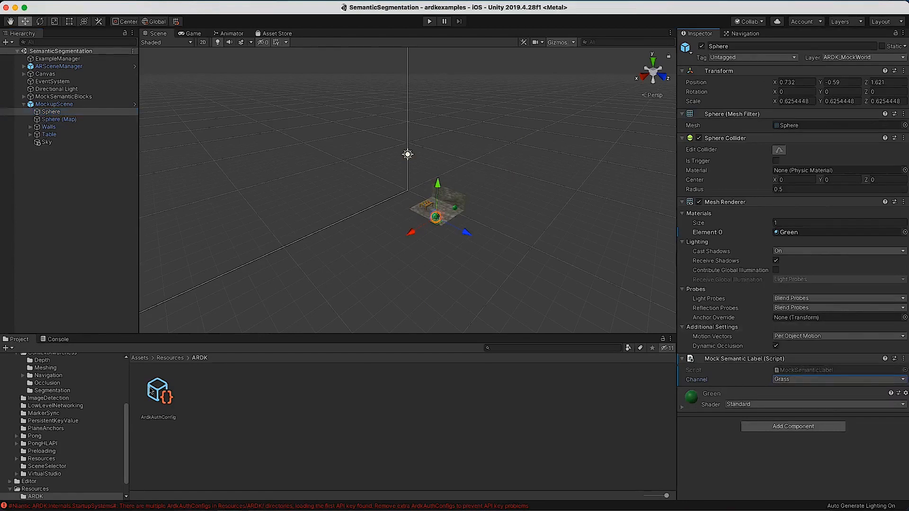
click(42, 360)
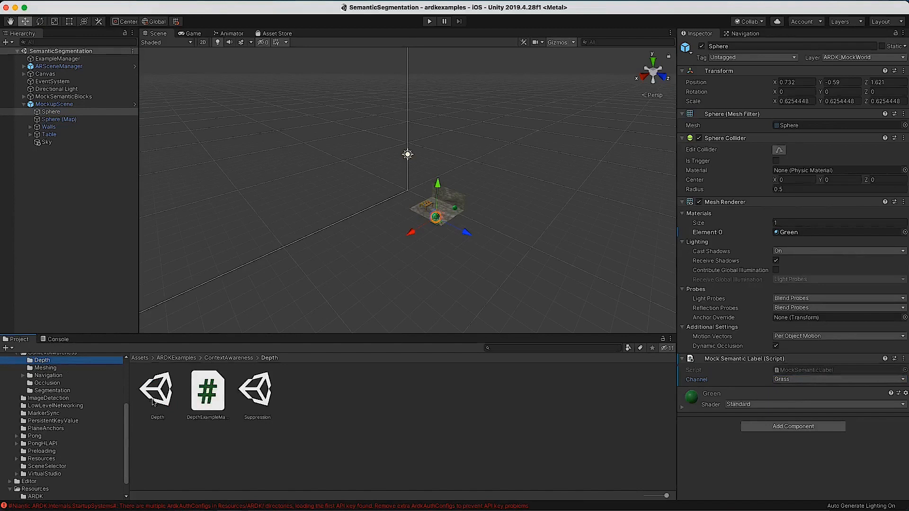
Step: Run the Depth scene, show depth, look around, place a cube, then stop Play
double_click(157, 388)
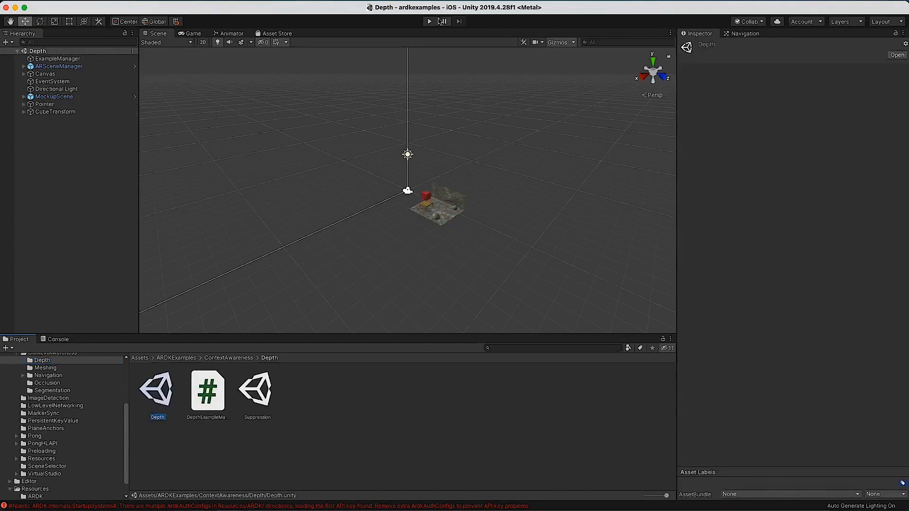
click(429, 21)
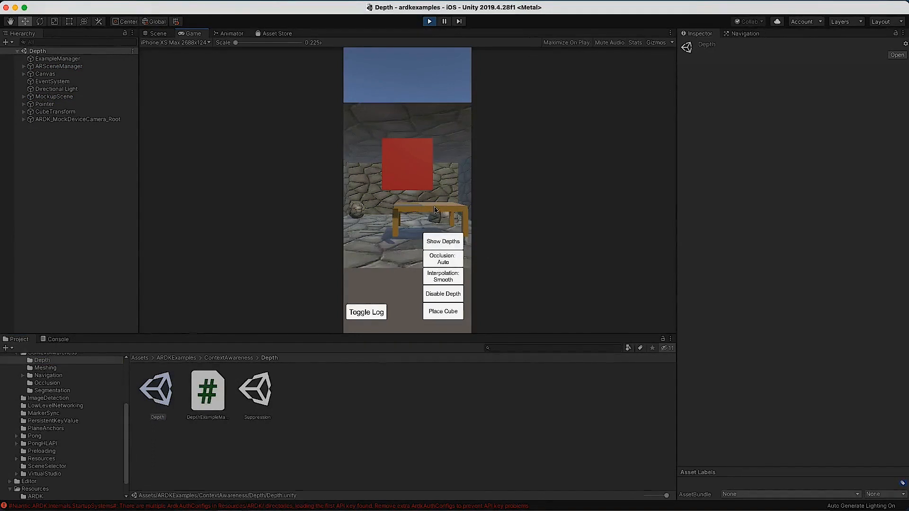
click(442, 241)
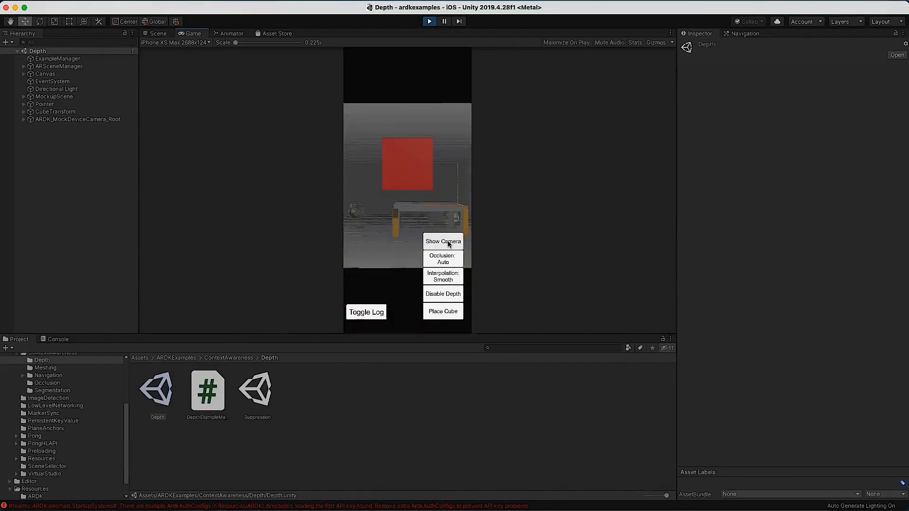
mouse_move(378, 255)
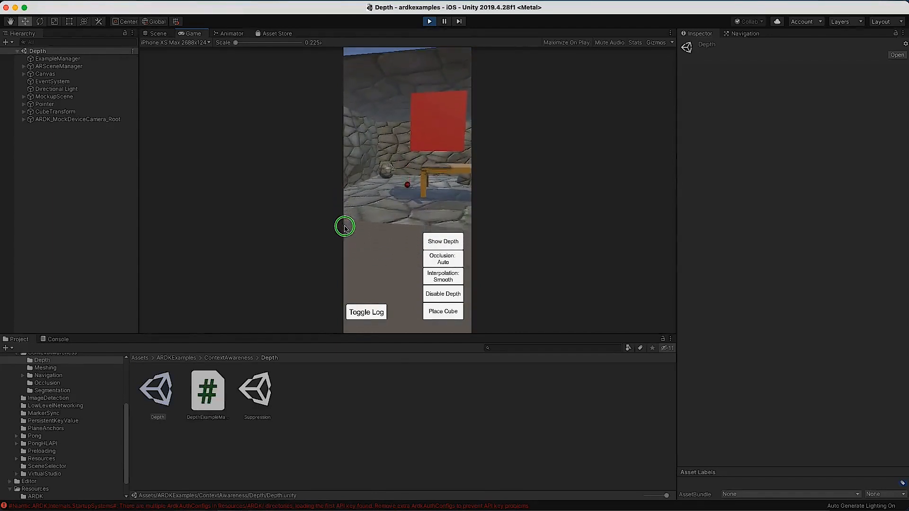
drag(344, 226, 442, 169)
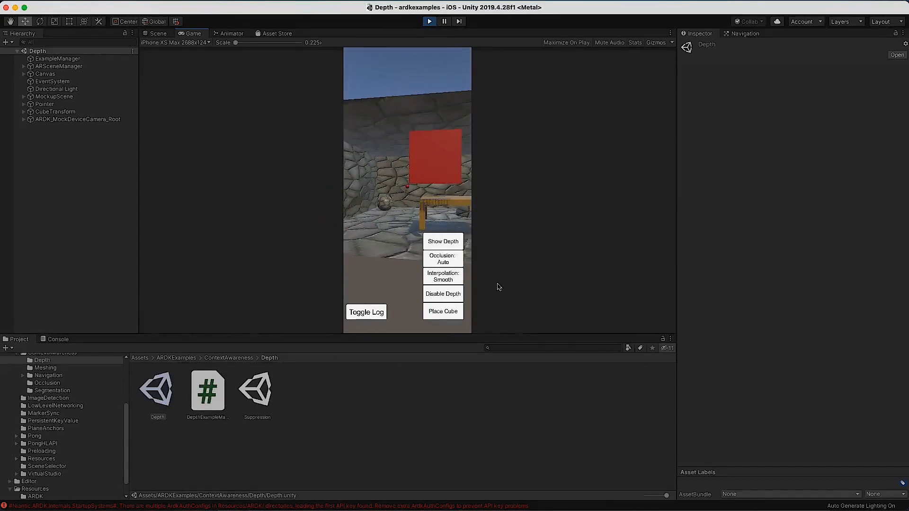
click(443, 311)
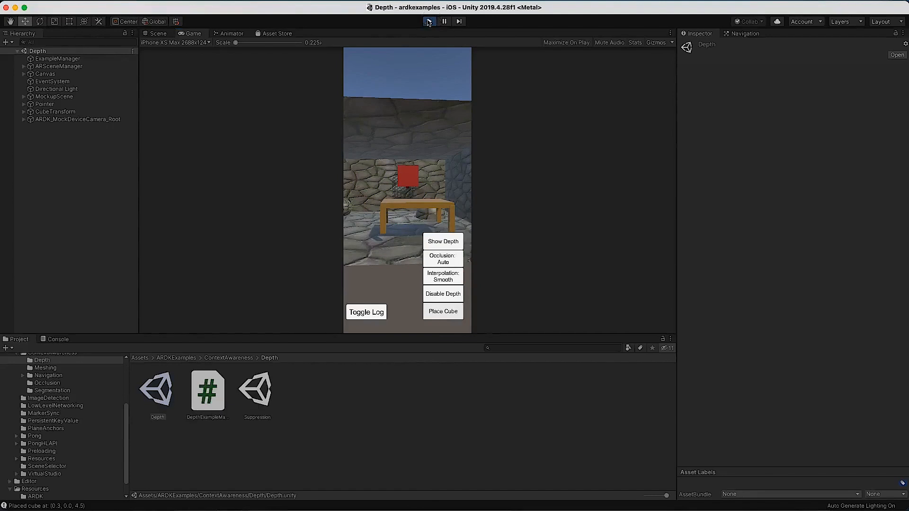
click(428, 21)
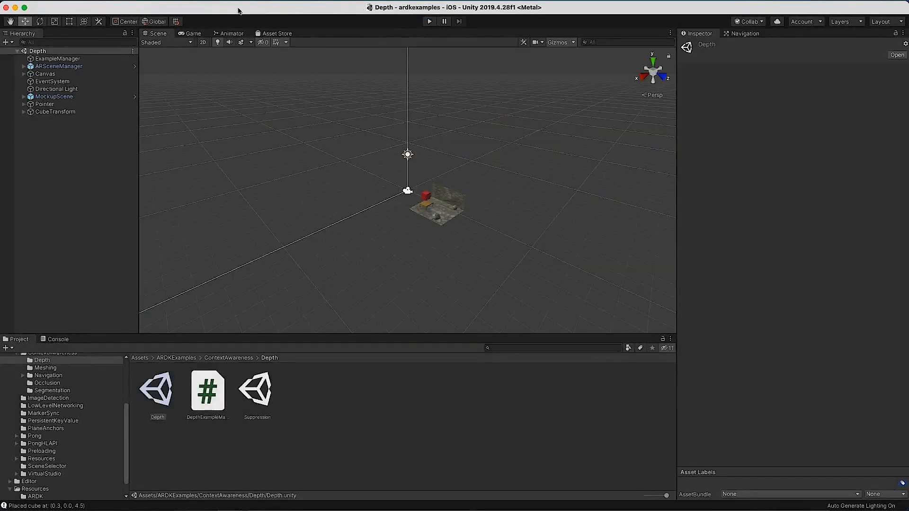
mouse_move(241, 487)
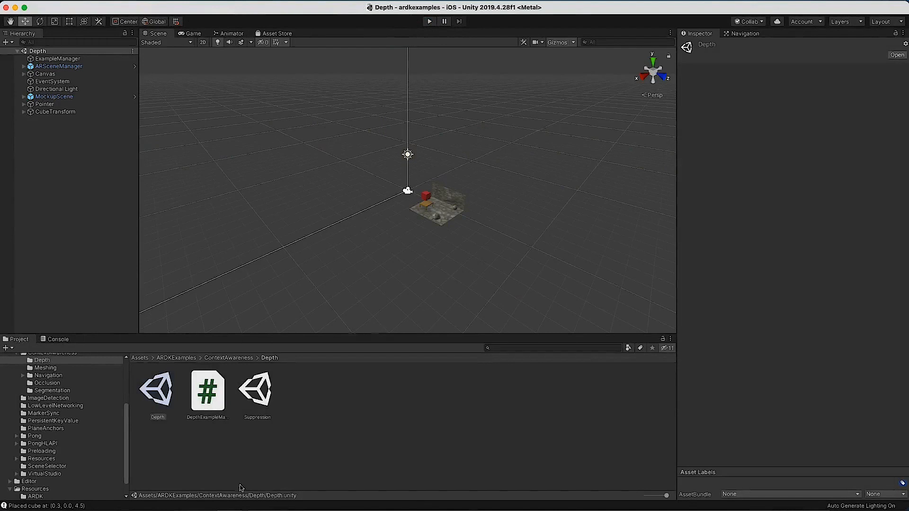
mouse_move(202, 286)
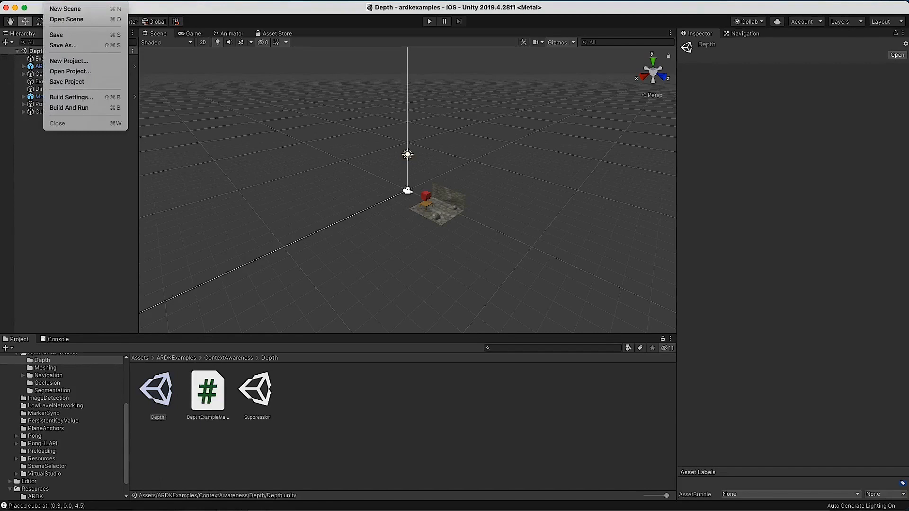
Step: Set the iOS Camera Usage Description in Player Settings to 'Required for AR'
click(70, 97)
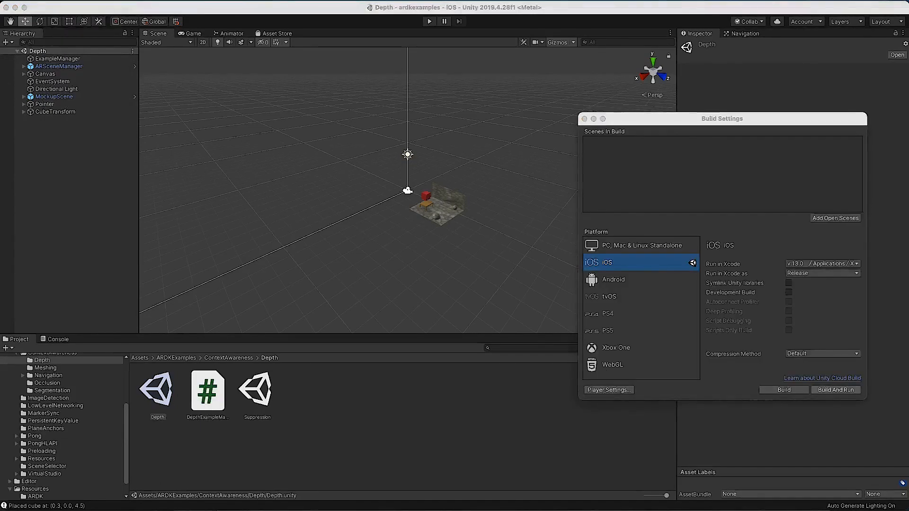
click(608, 389)
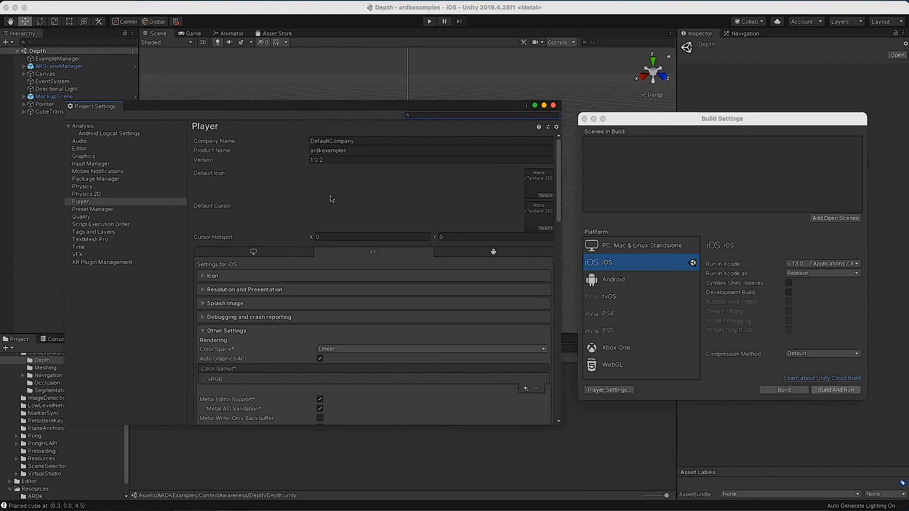
scroll(down, 3)
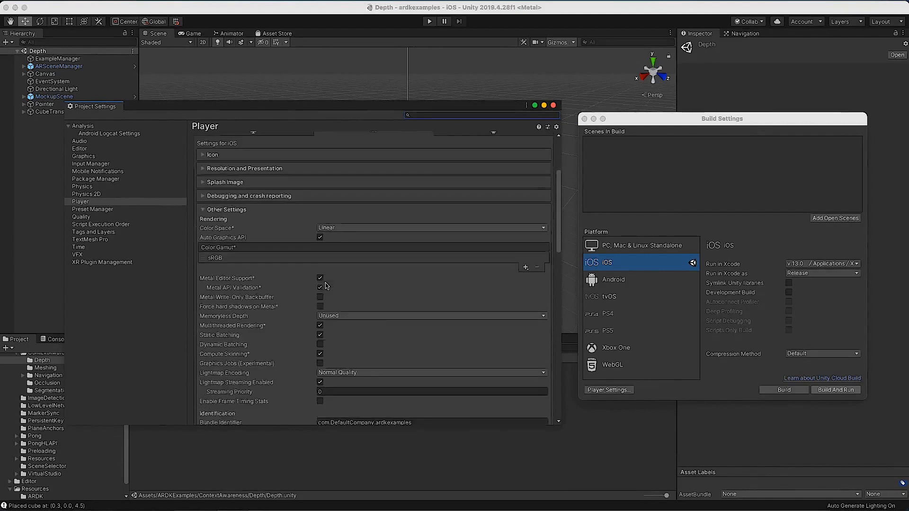
scroll(down, 3)
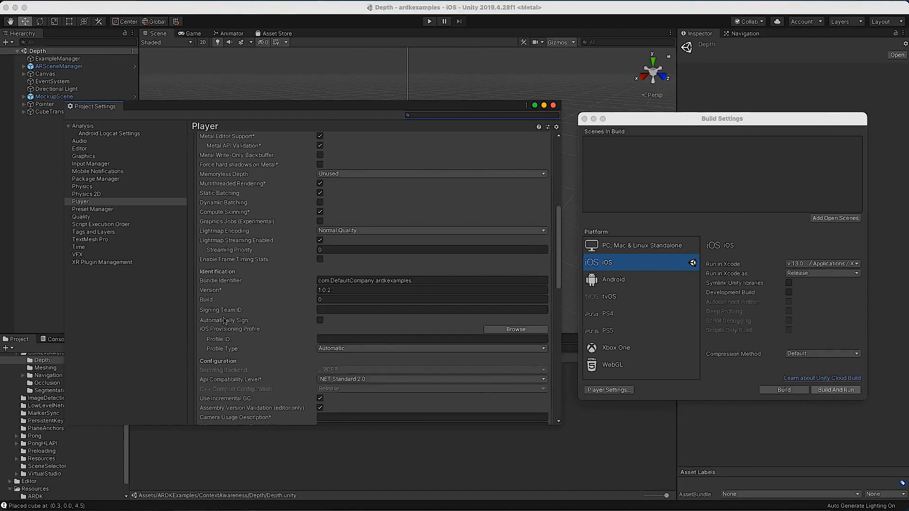
mouse_move(258, 333)
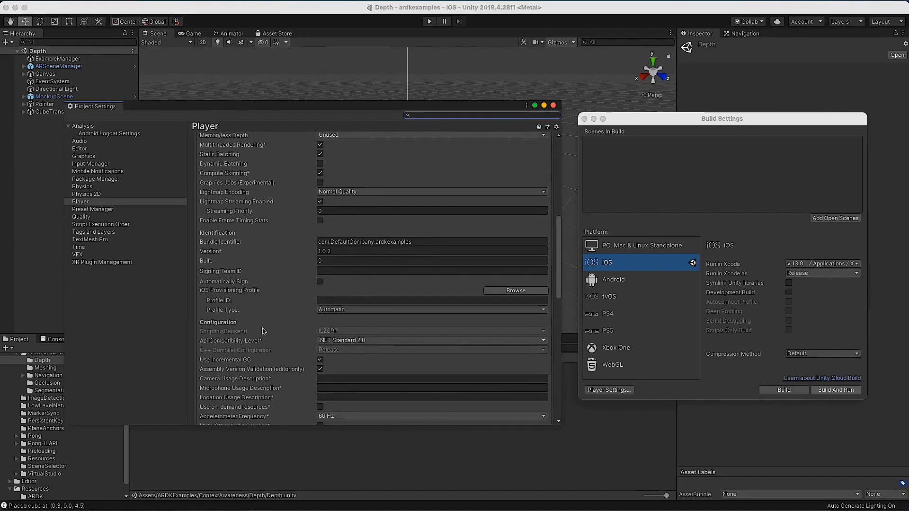
scroll(down, 3)
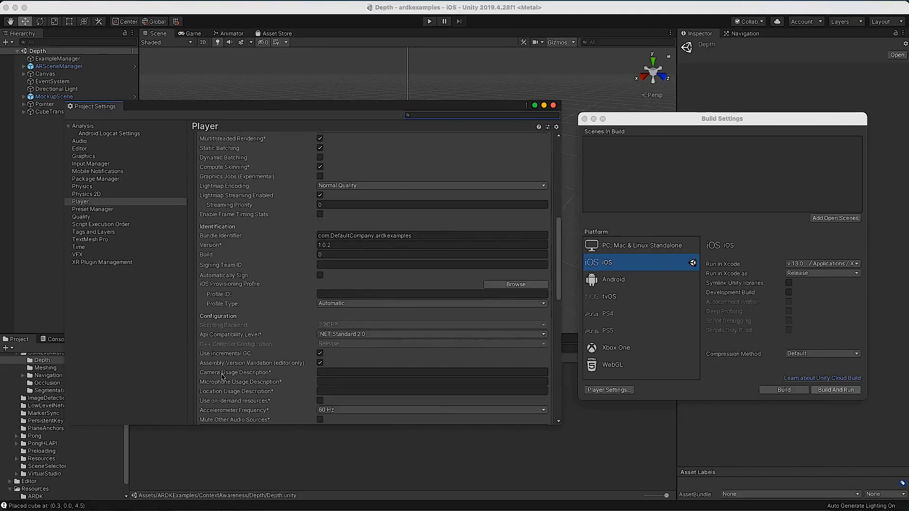
click(432, 371)
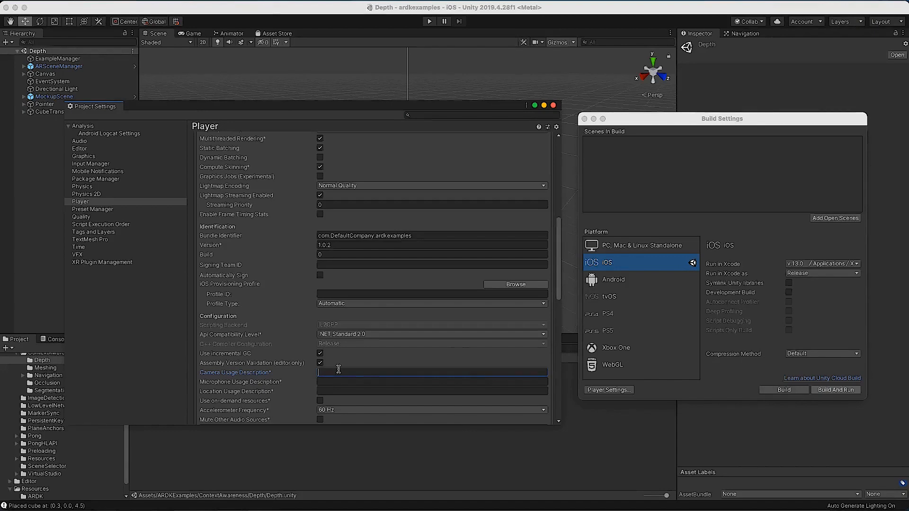
text(Requ)
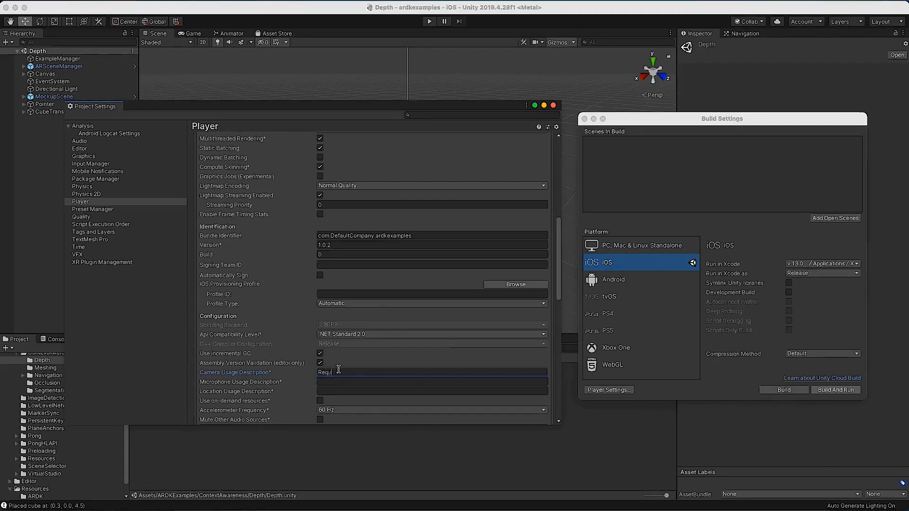
text(Required for AR)
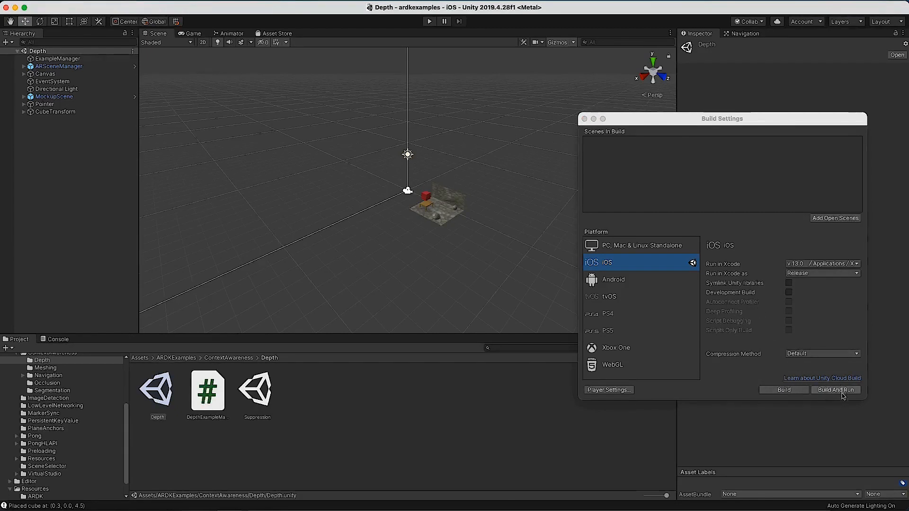
Step: Start an iOS Build And Run into a new 'builds' folder in the project
click(836, 390)
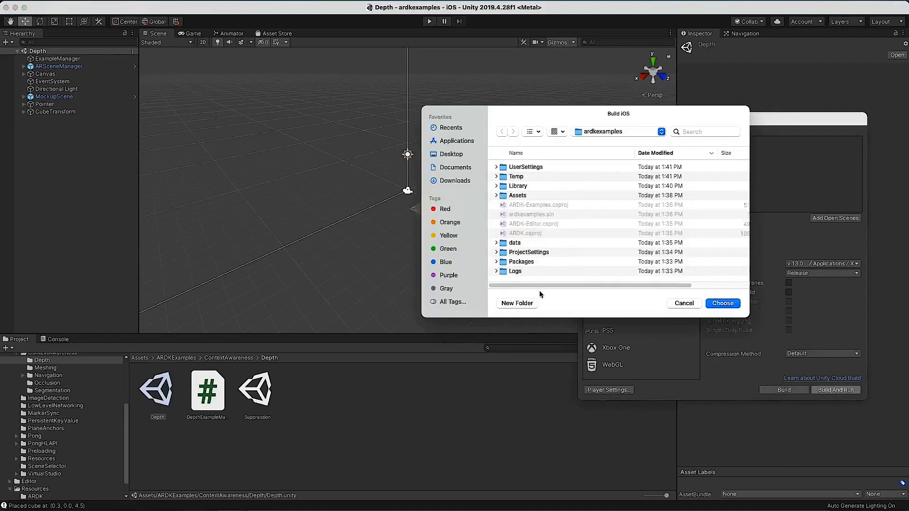
click(516, 303)
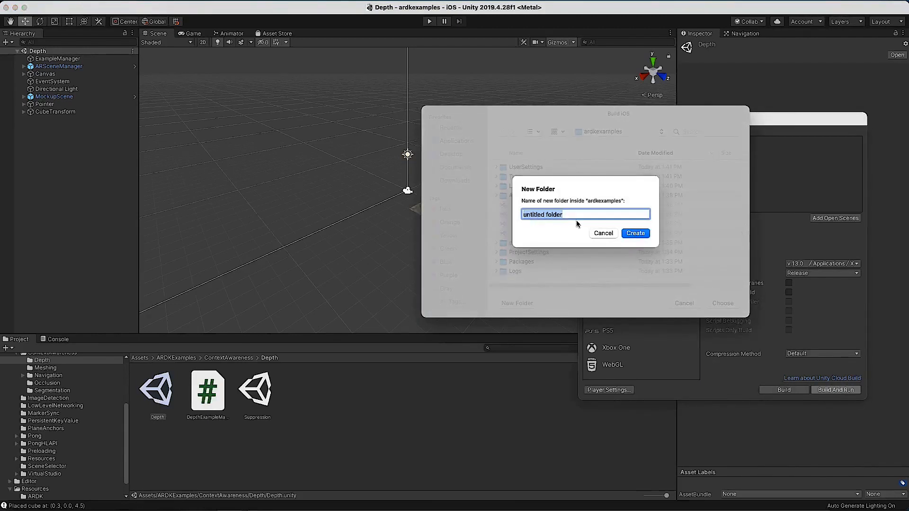
text(builds)
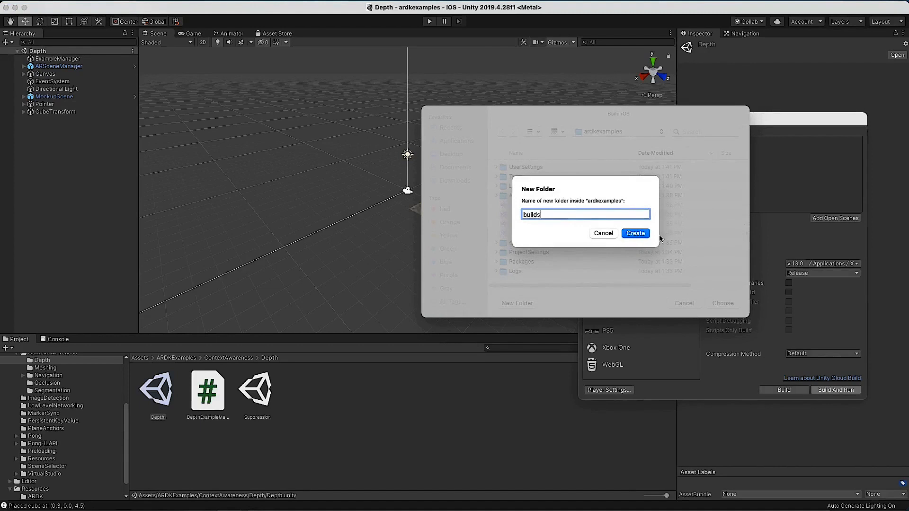
click(635, 233)
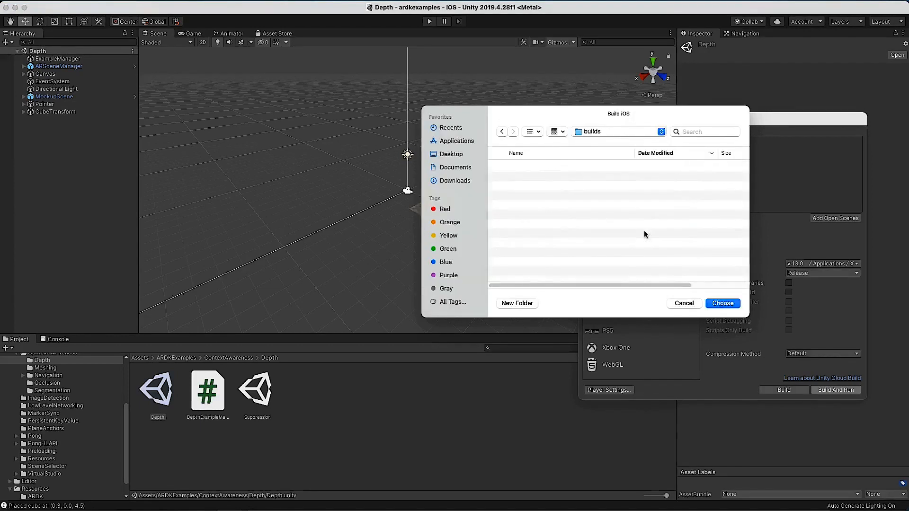
mouse_move(648, 235)
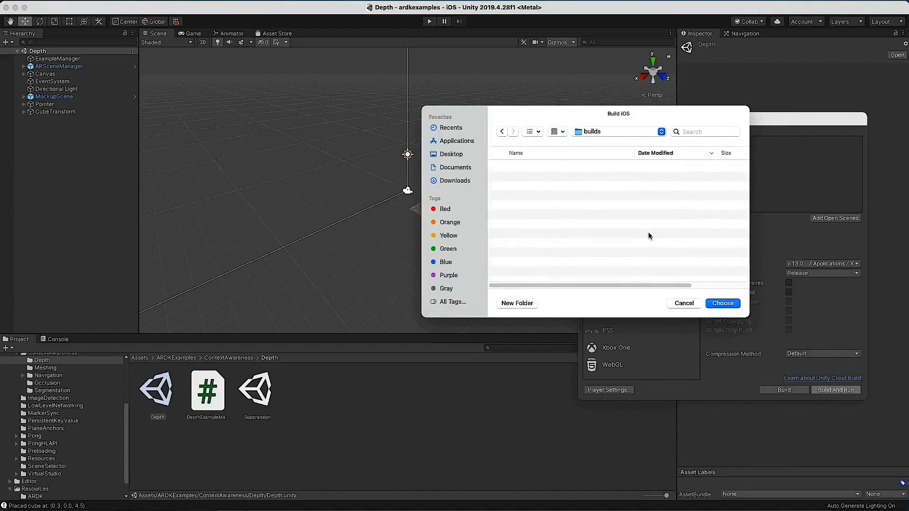
mouse_move(674, 270)
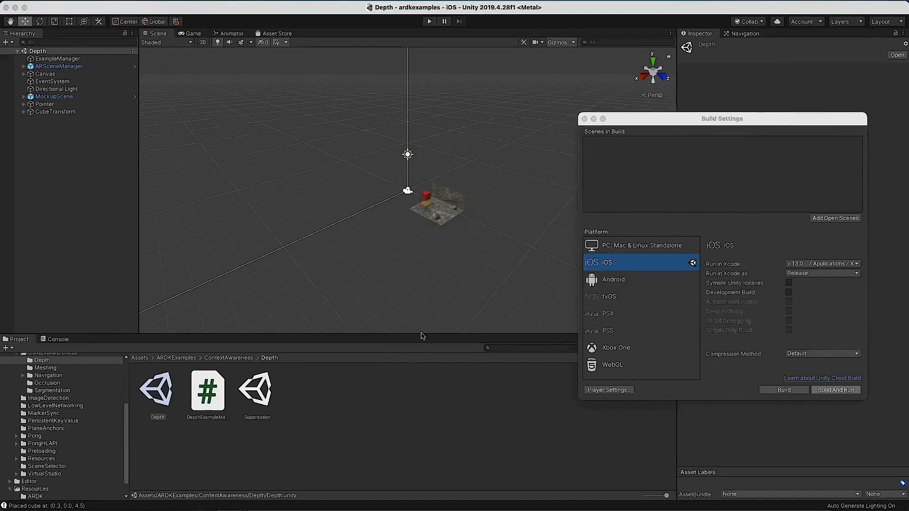
mouse_move(428, 306)
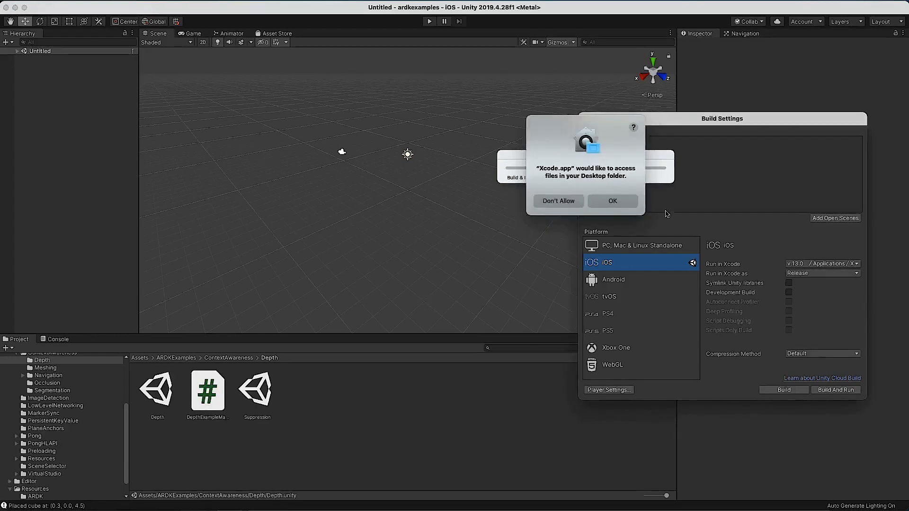
Step: Grant Xcode access to the Desktop folder so the Unity-iPhone project opens
click(612, 201)
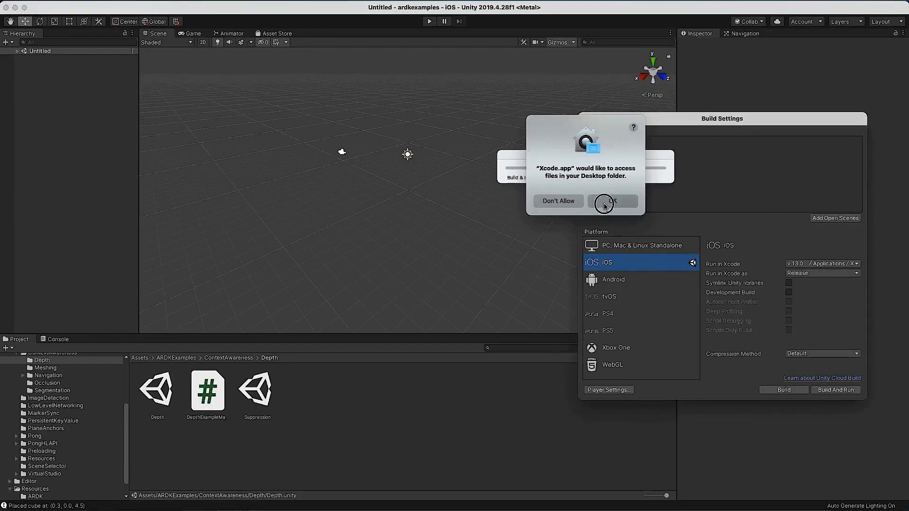
click(612, 201)
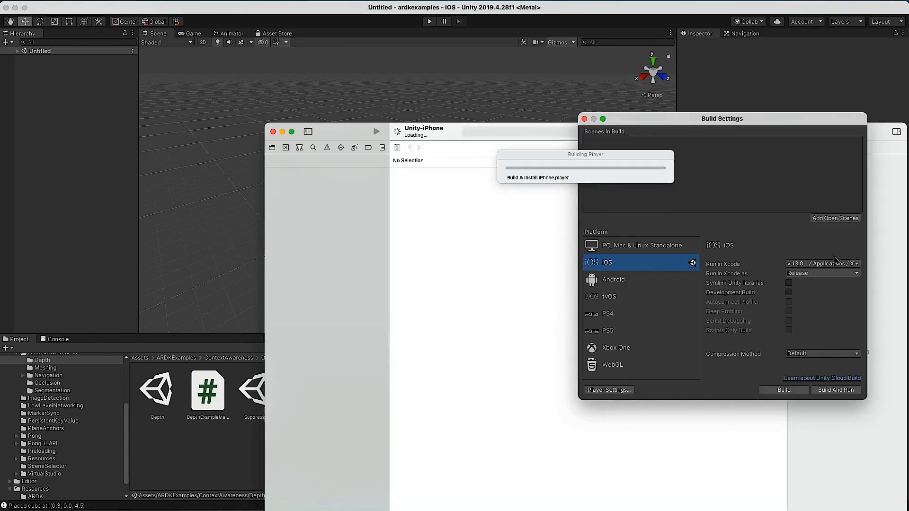
mouse_move(453, 308)
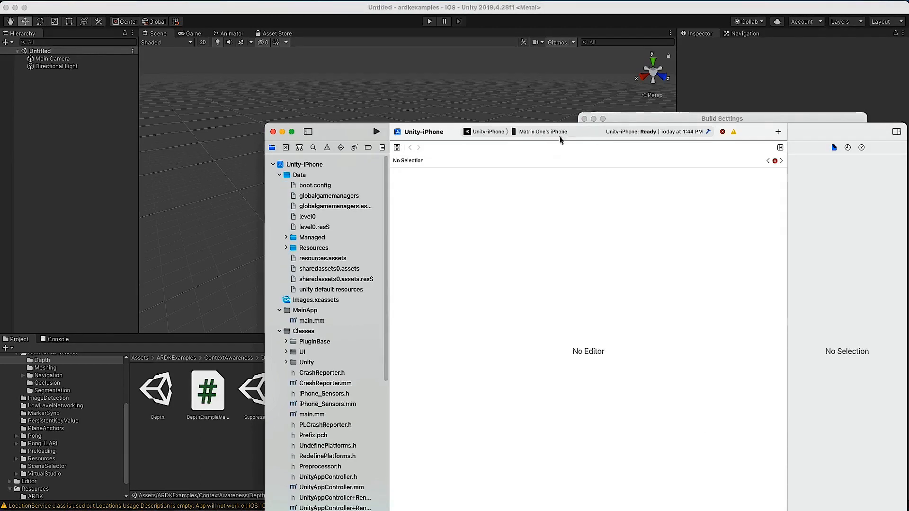
mouse_move(658, 144)
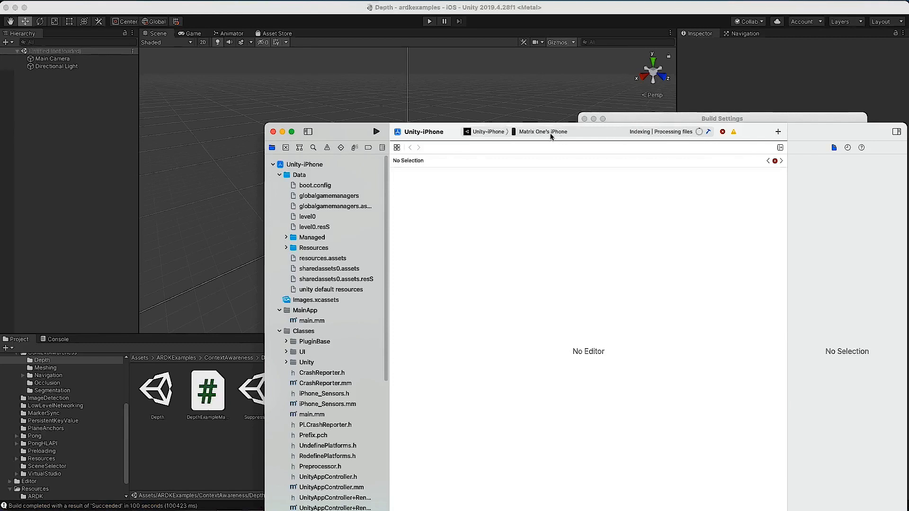
mouse_move(545, 179)
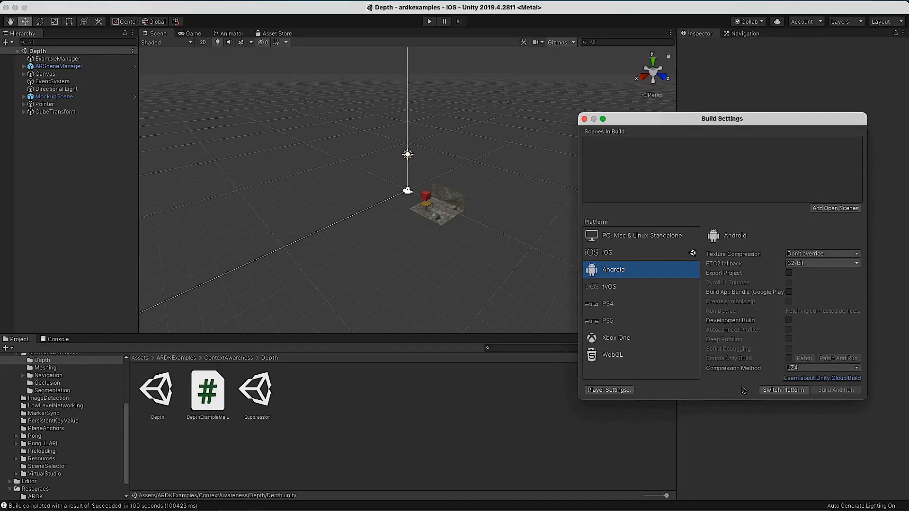
Step: Switch the build platform to Android and show its Player Settings
click(782, 390)
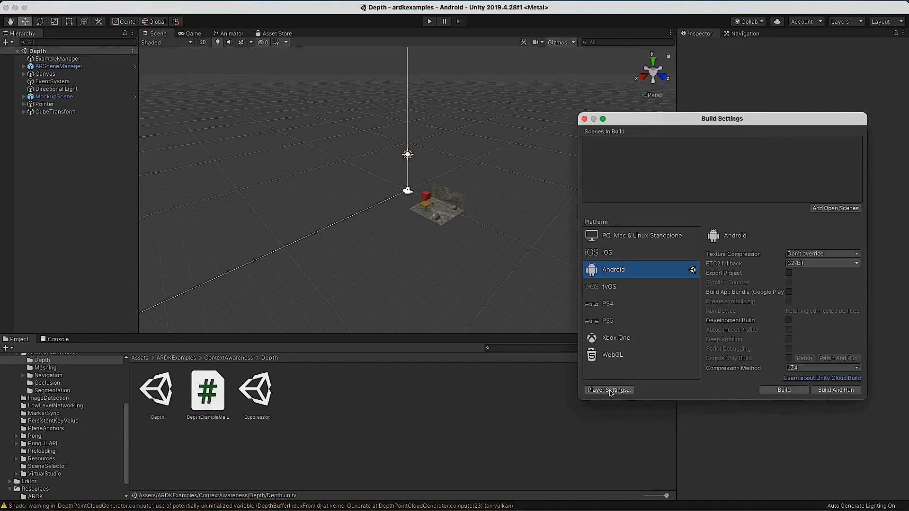
click(608, 389)
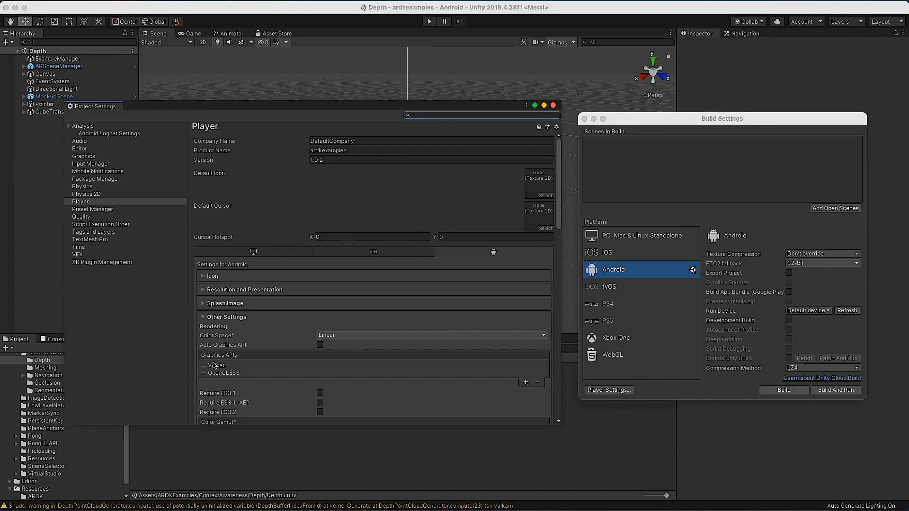
Step: Remove Vulkan from the graphics APIs and set Minimum API Level to Android 10.0 (API 29)
click(216, 365)
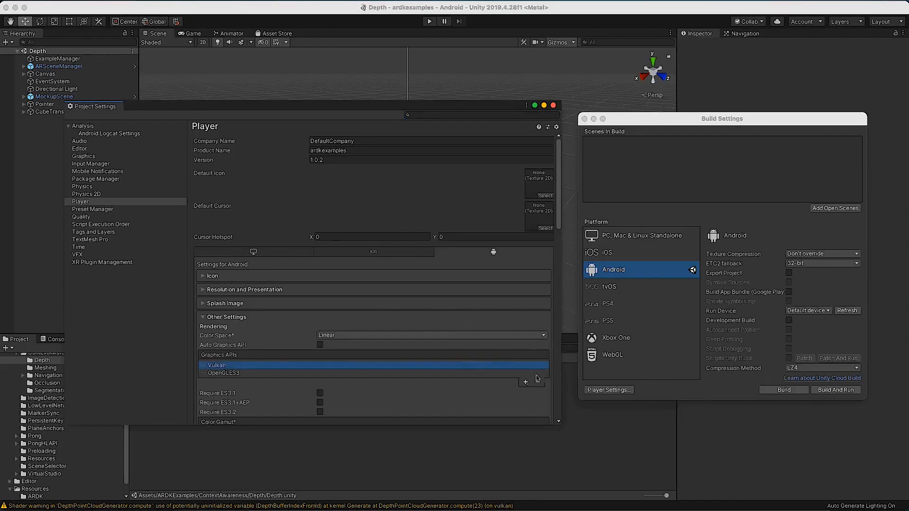
mouse_move(538, 383)
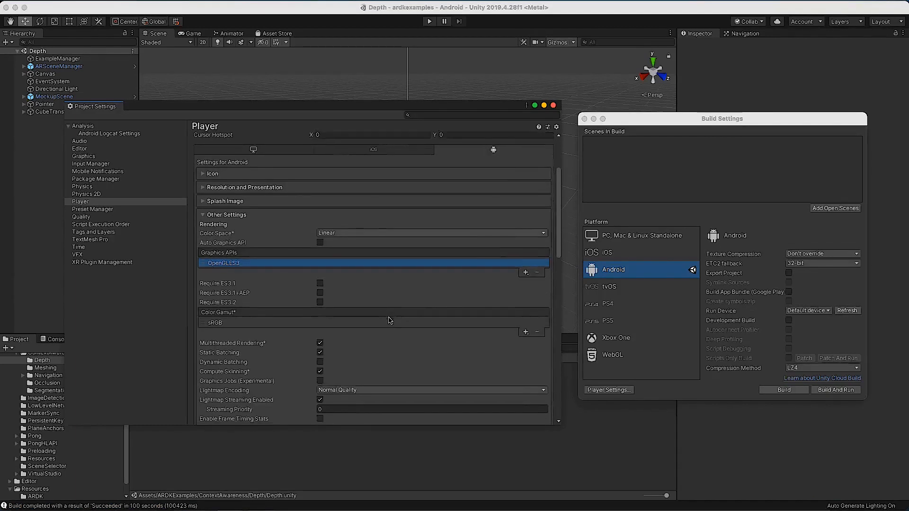
scroll(down, 3)
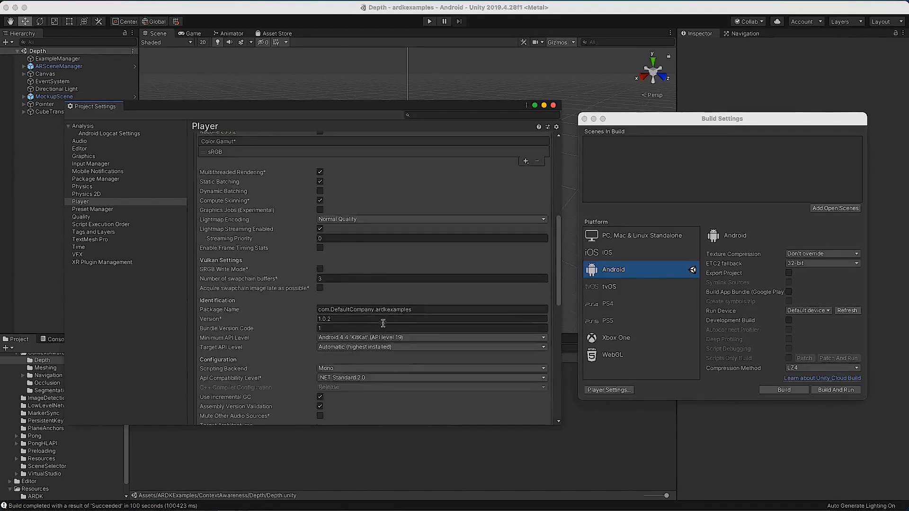
click(431, 337)
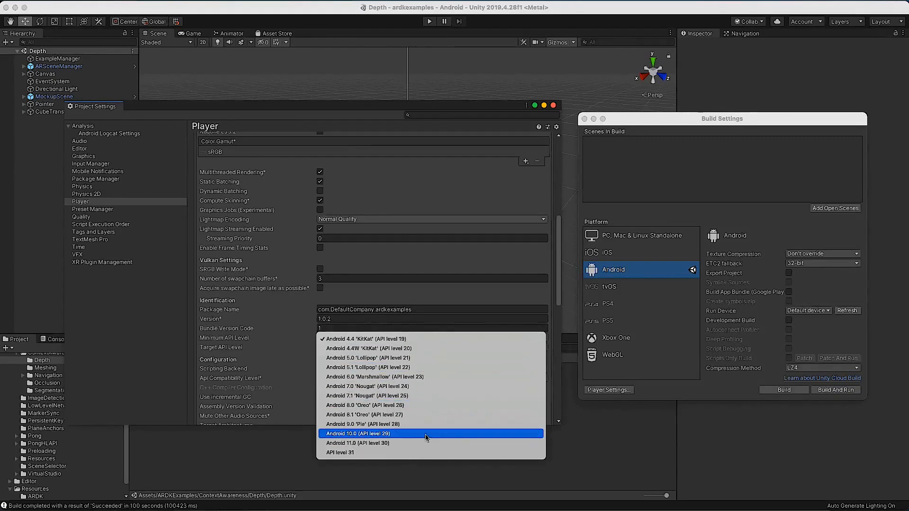
click(357, 434)
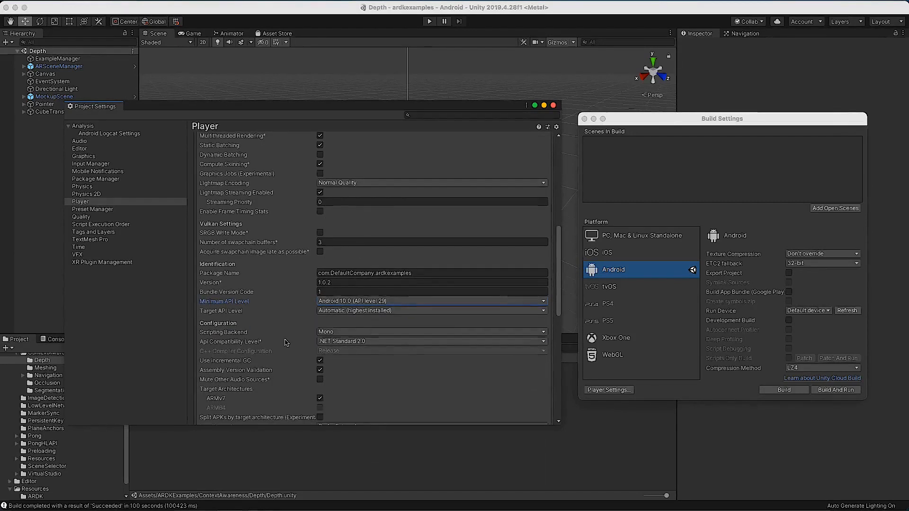
Step: Change the Android Scripting Backend to IL2CPP
scroll(down, 3)
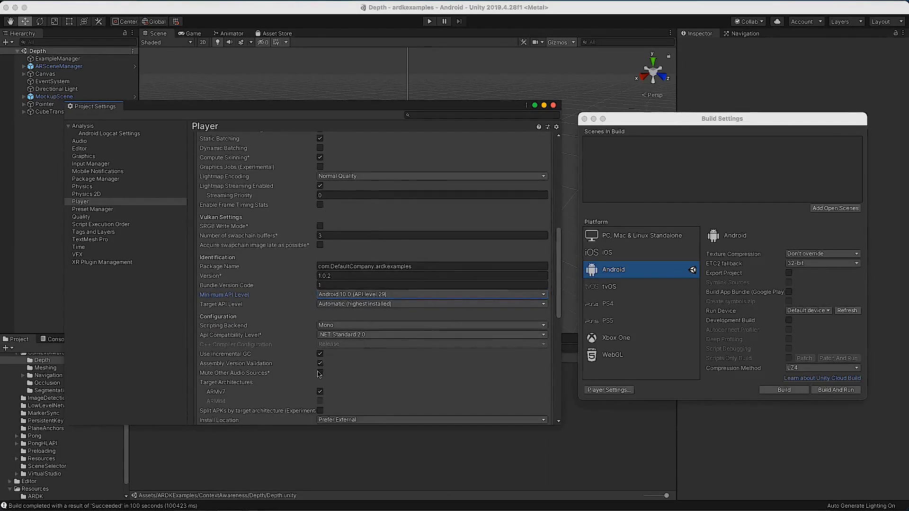
scroll(down, 3)
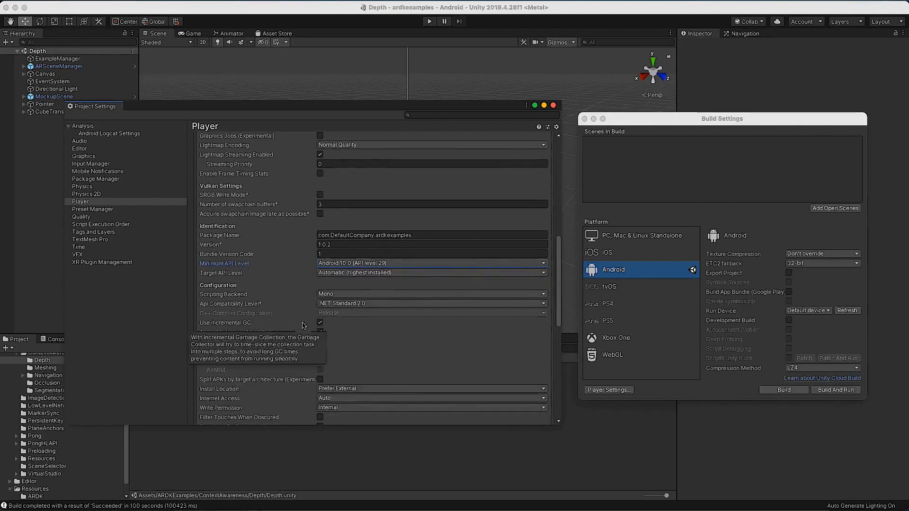
scroll(down, 3)
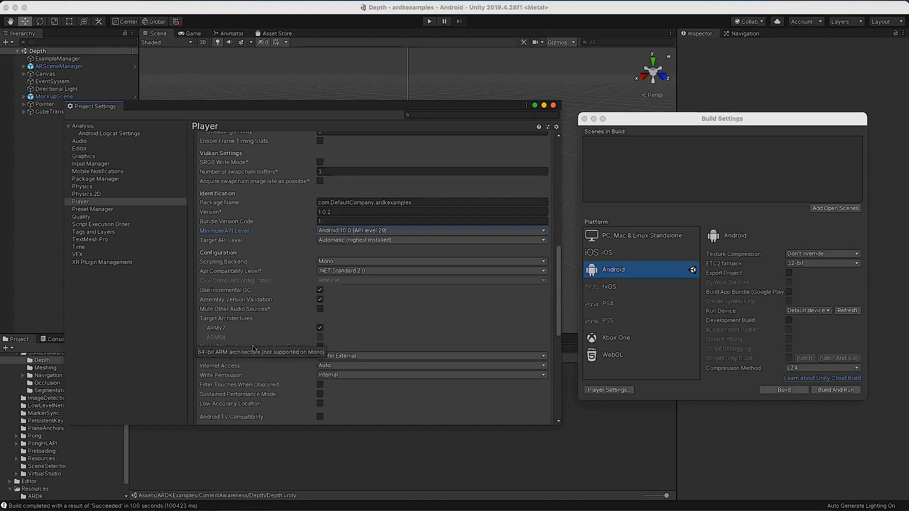
mouse_move(279, 269)
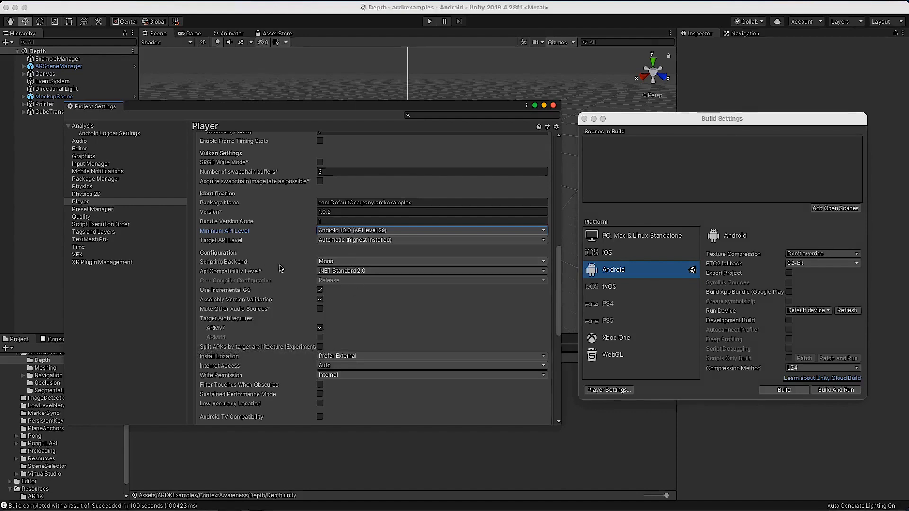
click(431, 261)
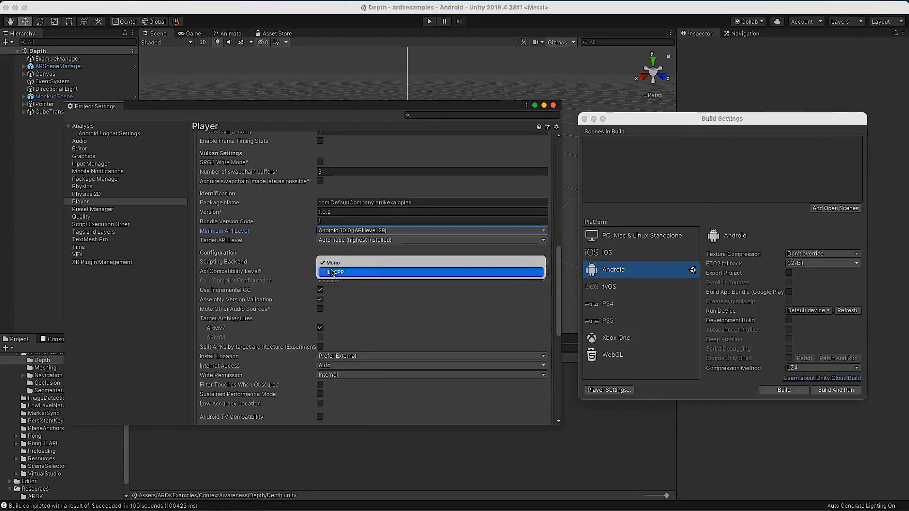
click(336, 272)
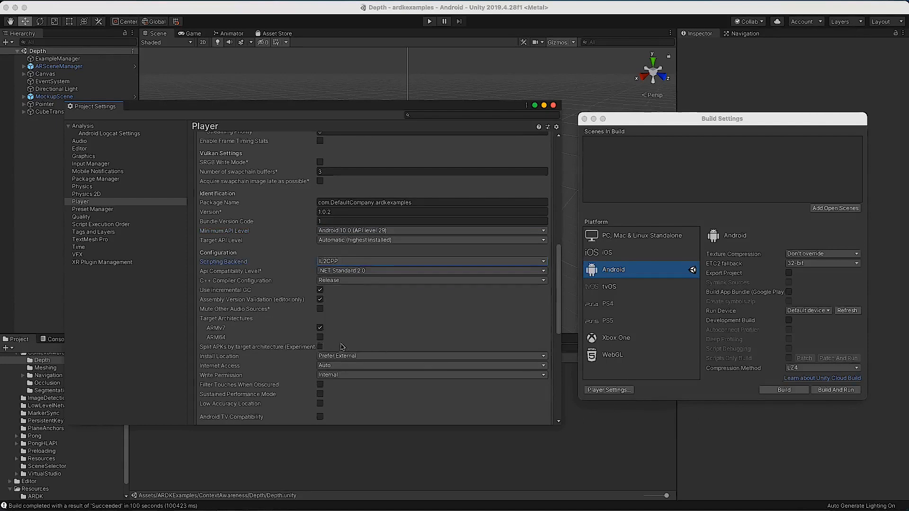
click(319, 337)
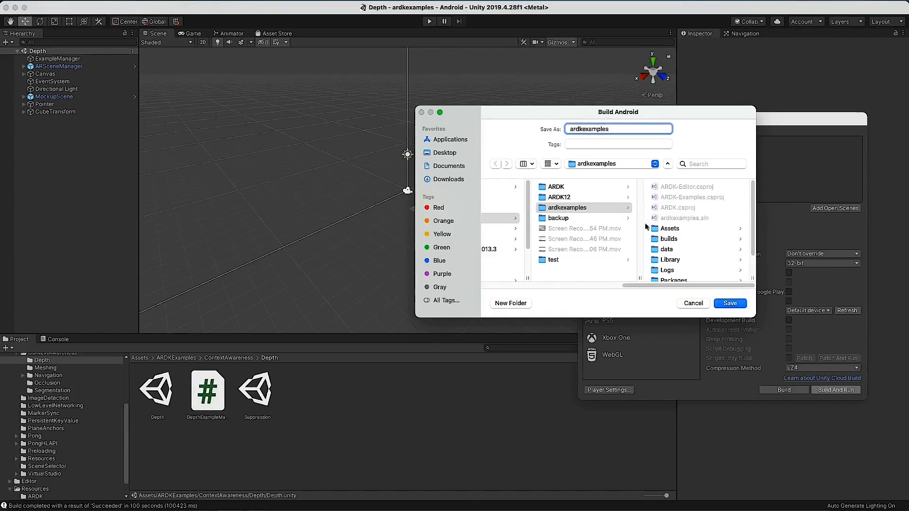
Step: Save the Android build in the ardkexamples folder, dismiss the no-device warning, and close Build Settings
click(729, 303)
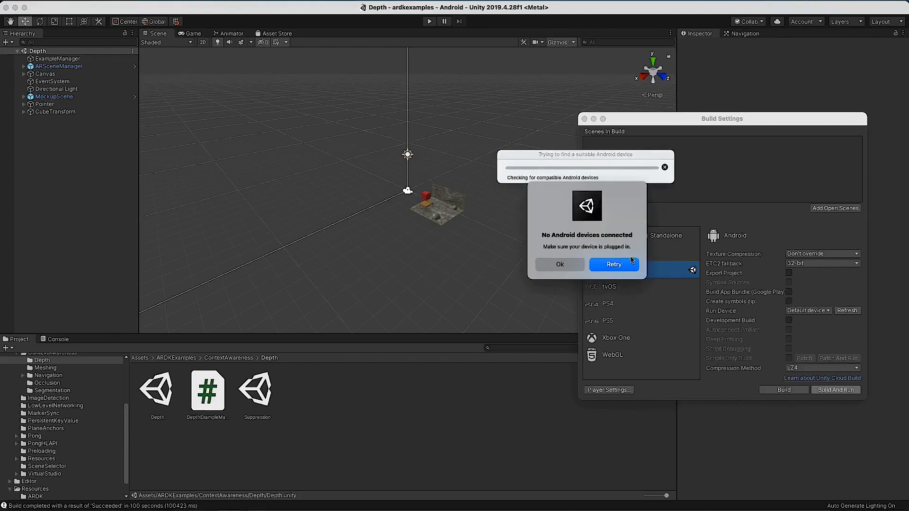
click(559, 265)
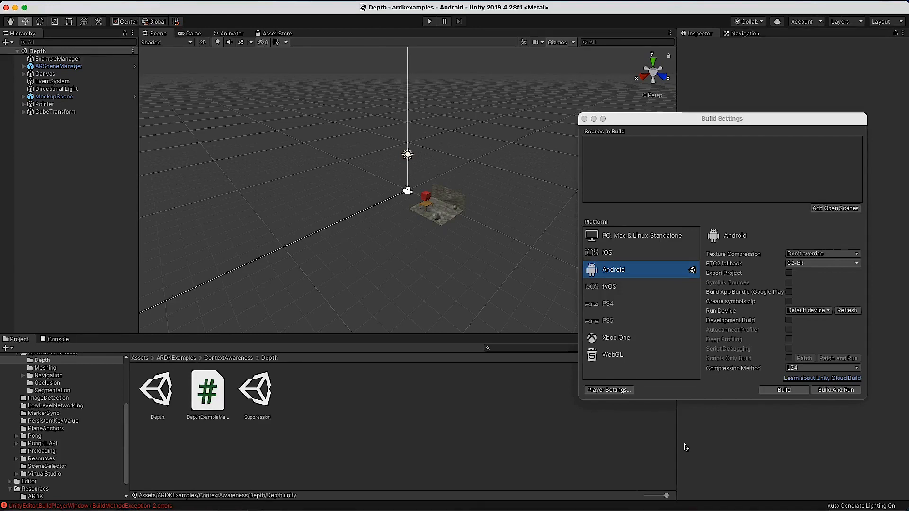
mouse_move(768, 418)
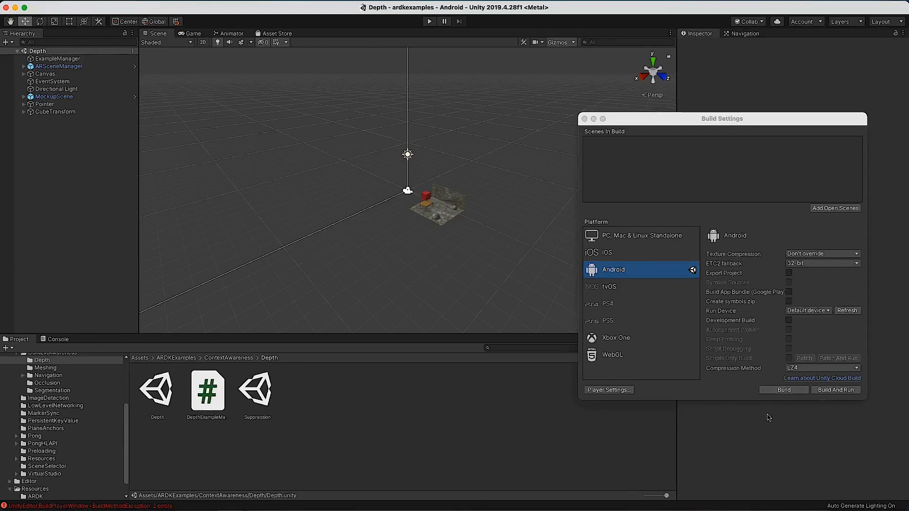
click(836, 389)
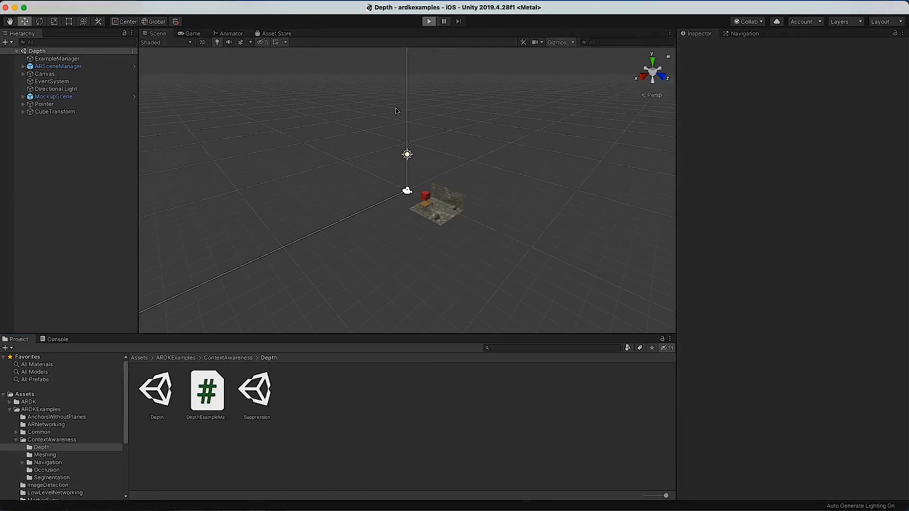
Step: Play the Depth scene, read the multiple ArdkAuthConfig error in the Console, then stop playback
click(429, 22)
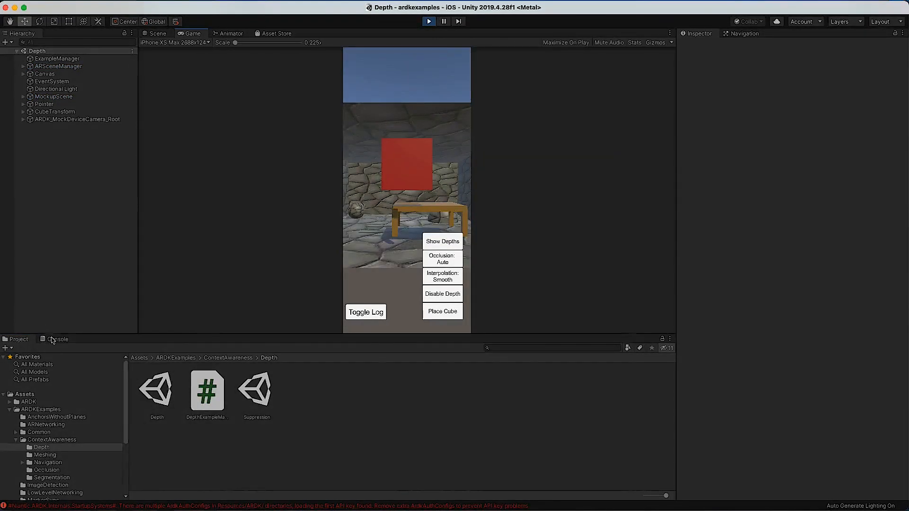
click(58, 339)
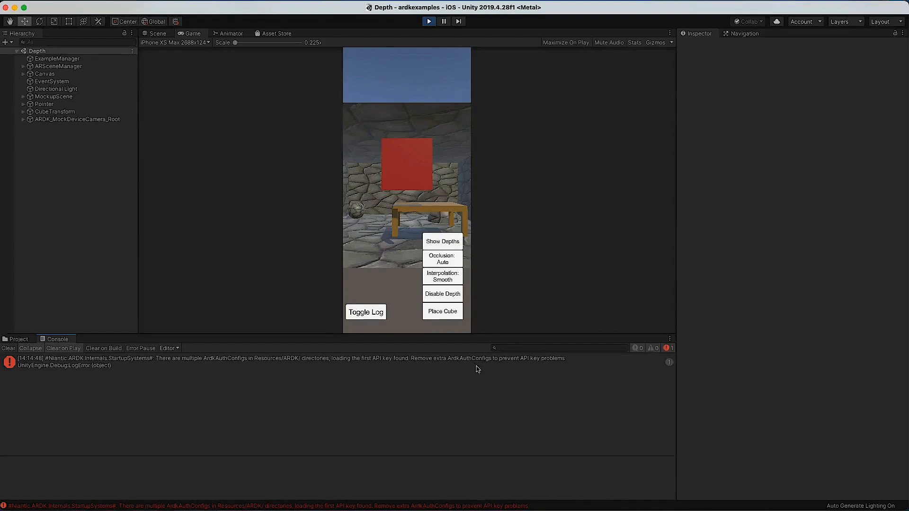
mouse_move(482, 369)
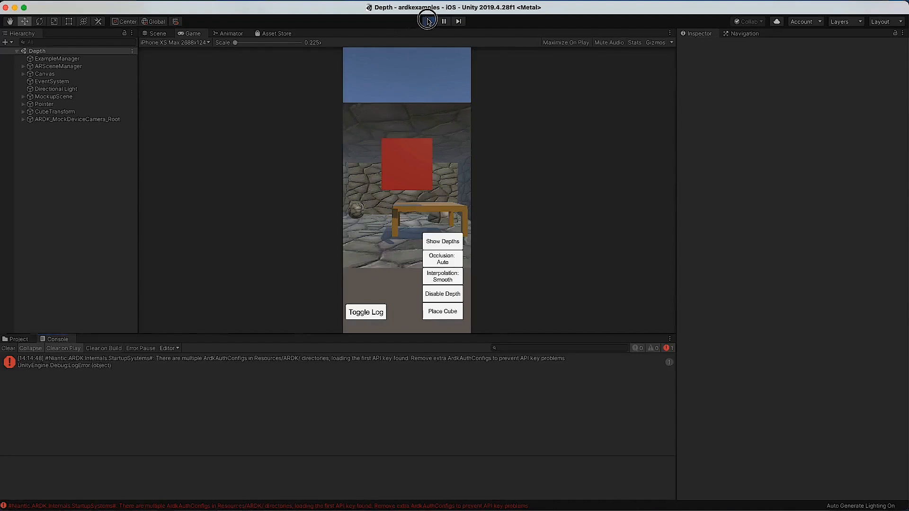
click(428, 21)
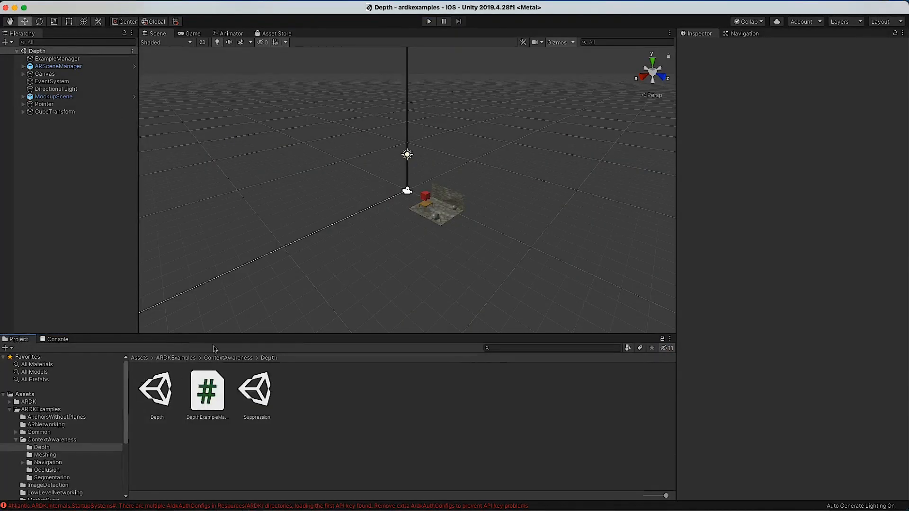
Step: Search 'ardk' in the Project window, delete the duplicate ArdkAuthConfig asset, and replay the Depth scene
click(551, 348)
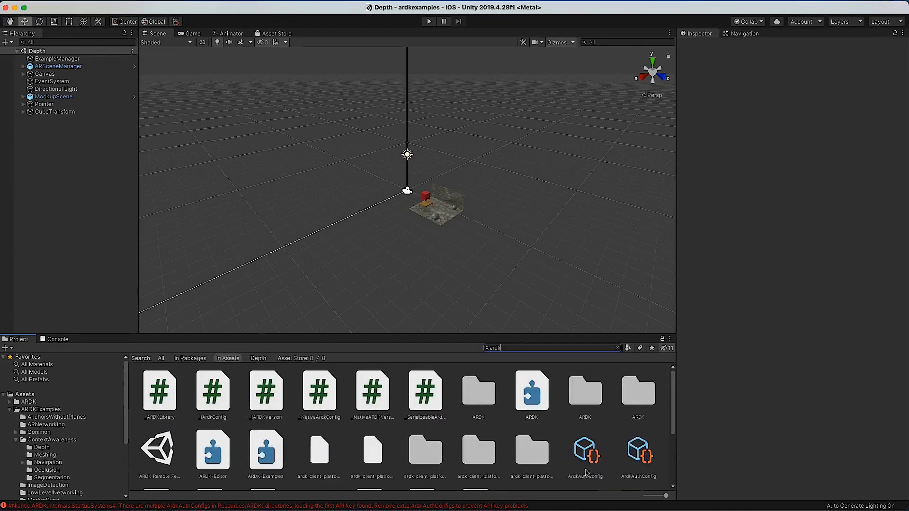
click(585, 452)
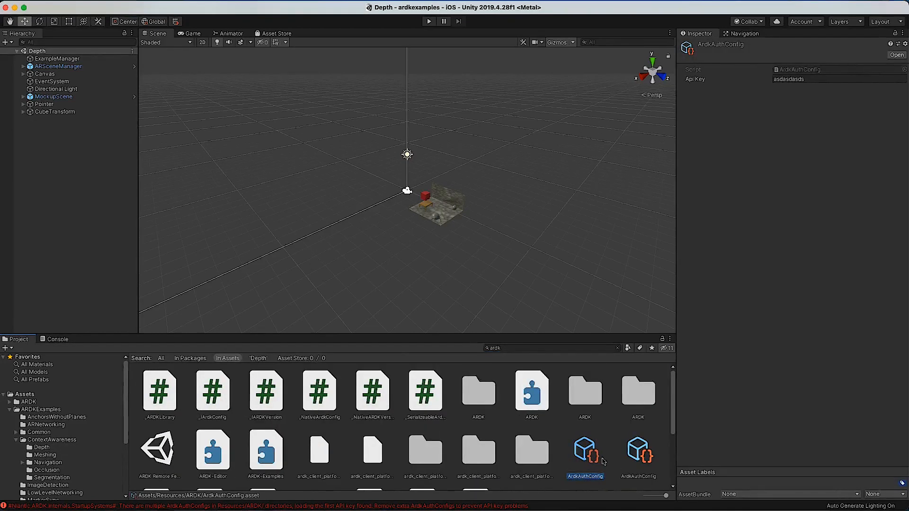
right_click(638, 452)
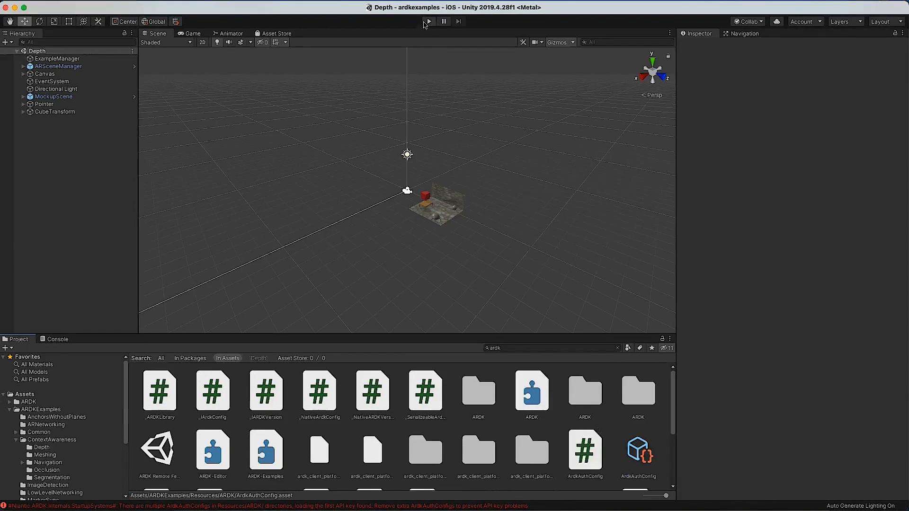
click(428, 22)
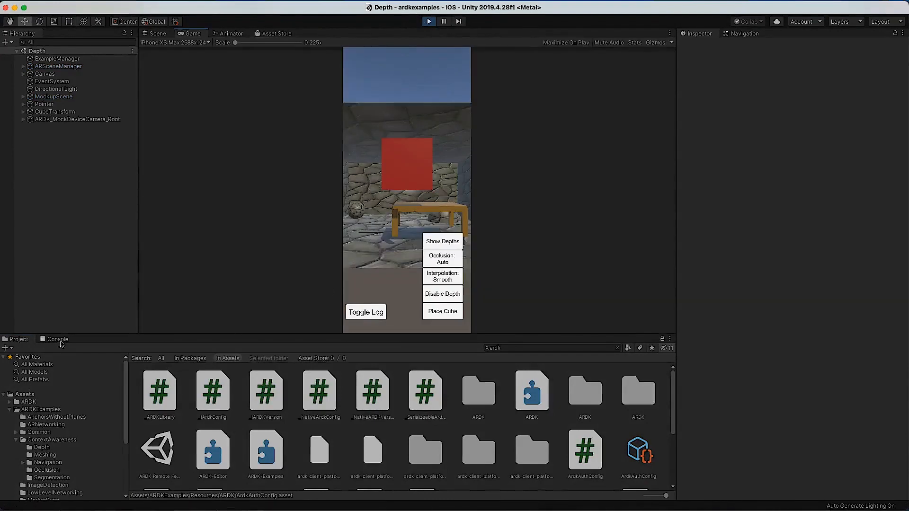